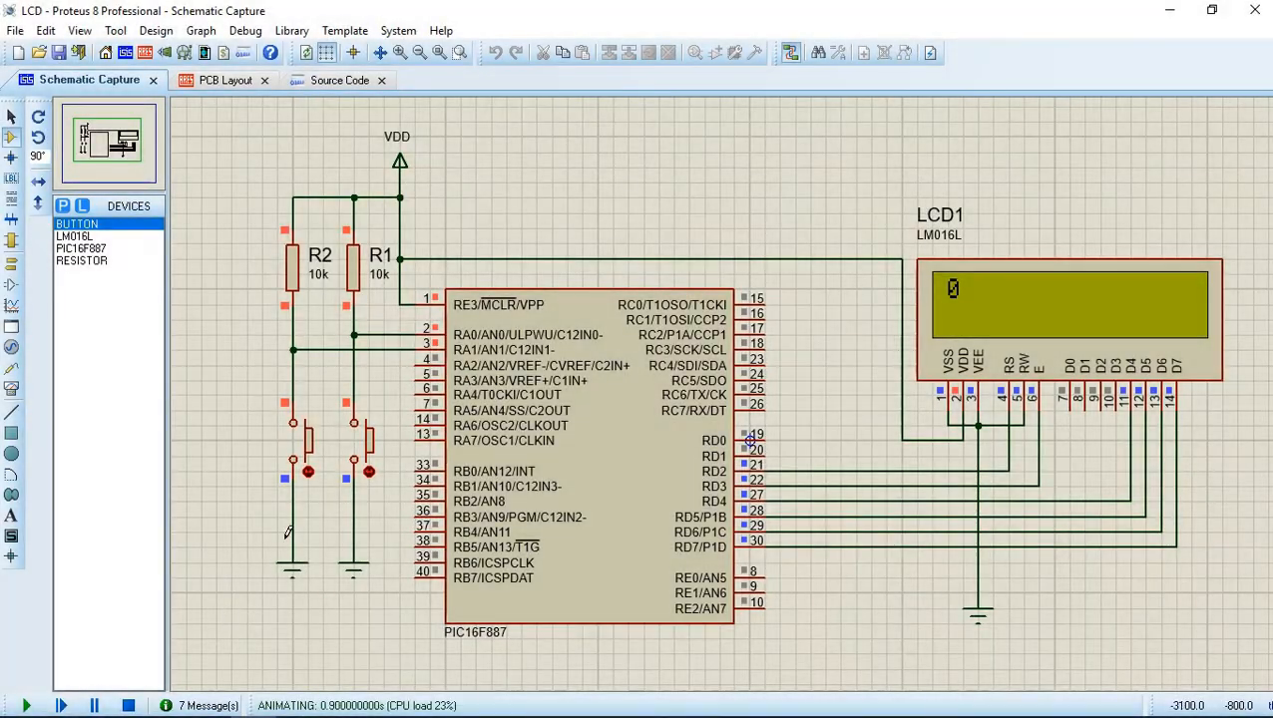
Press the RA0 push button in the running simulation to raise the LCD count to 2.
click(351, 444)
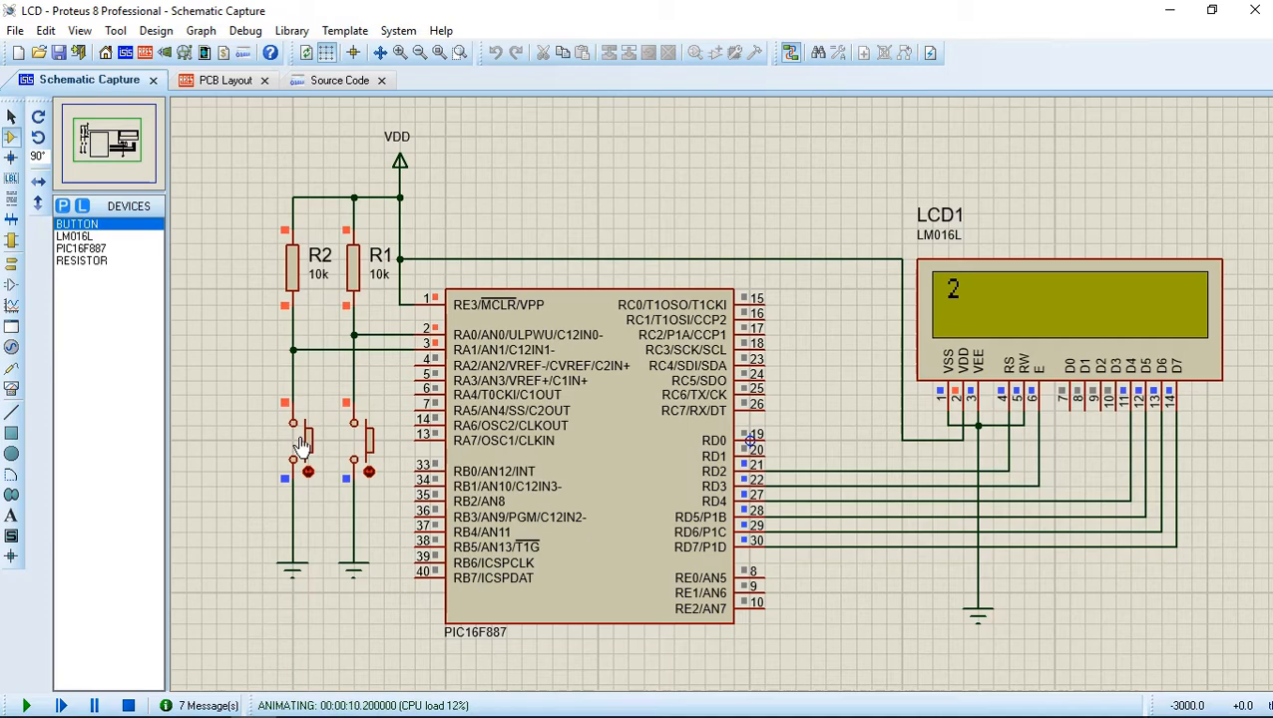
Add the BUTTON and RESISTOR parts to the project from Pick Devices.
click(62, 205)
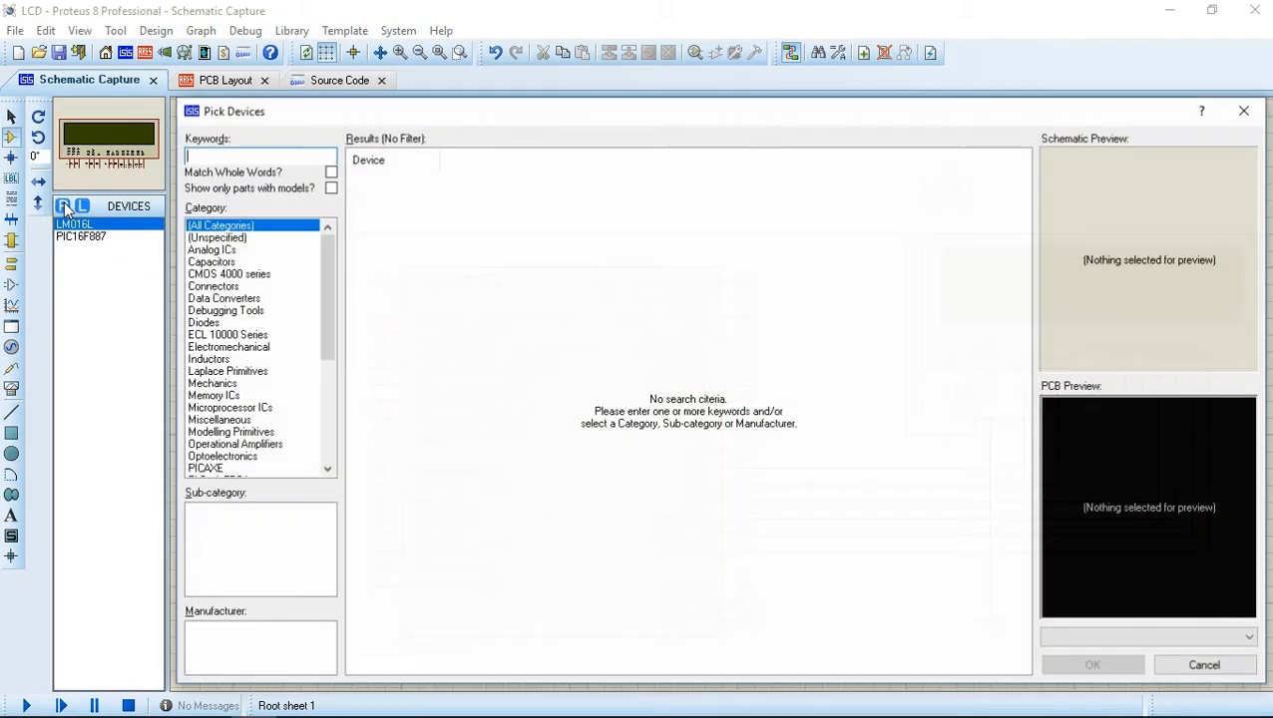
text(button)
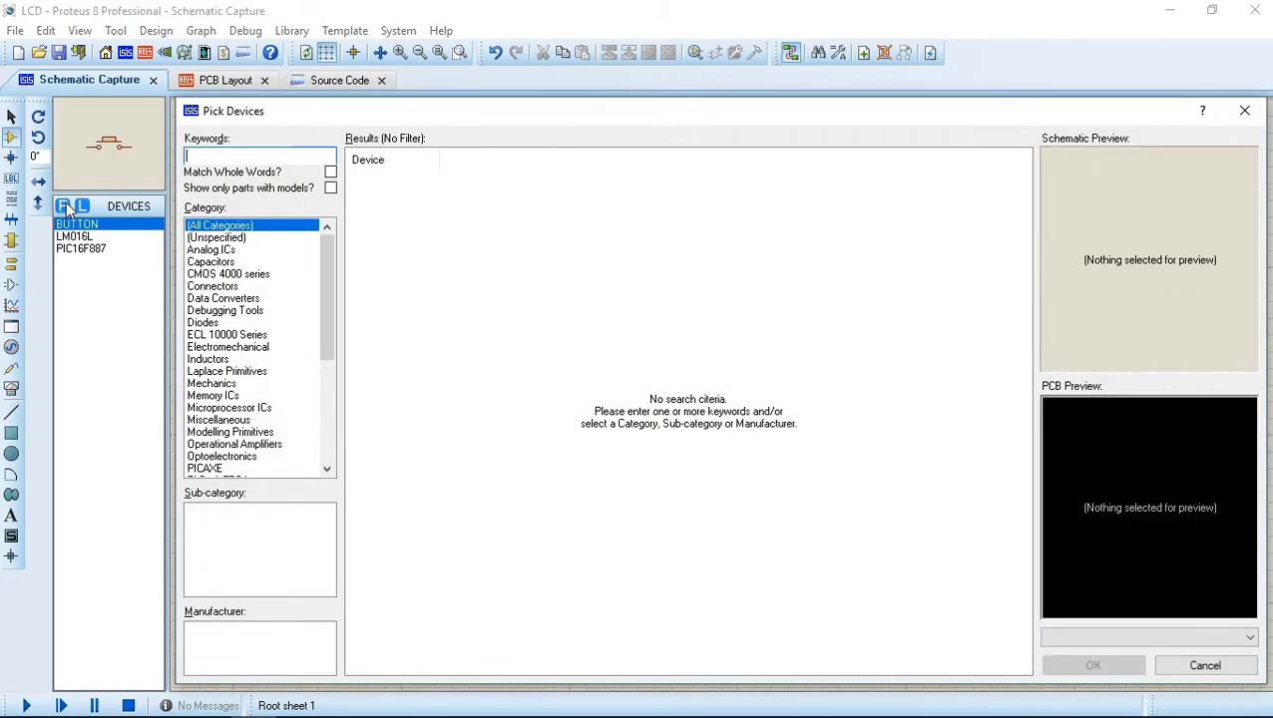
text(resist)
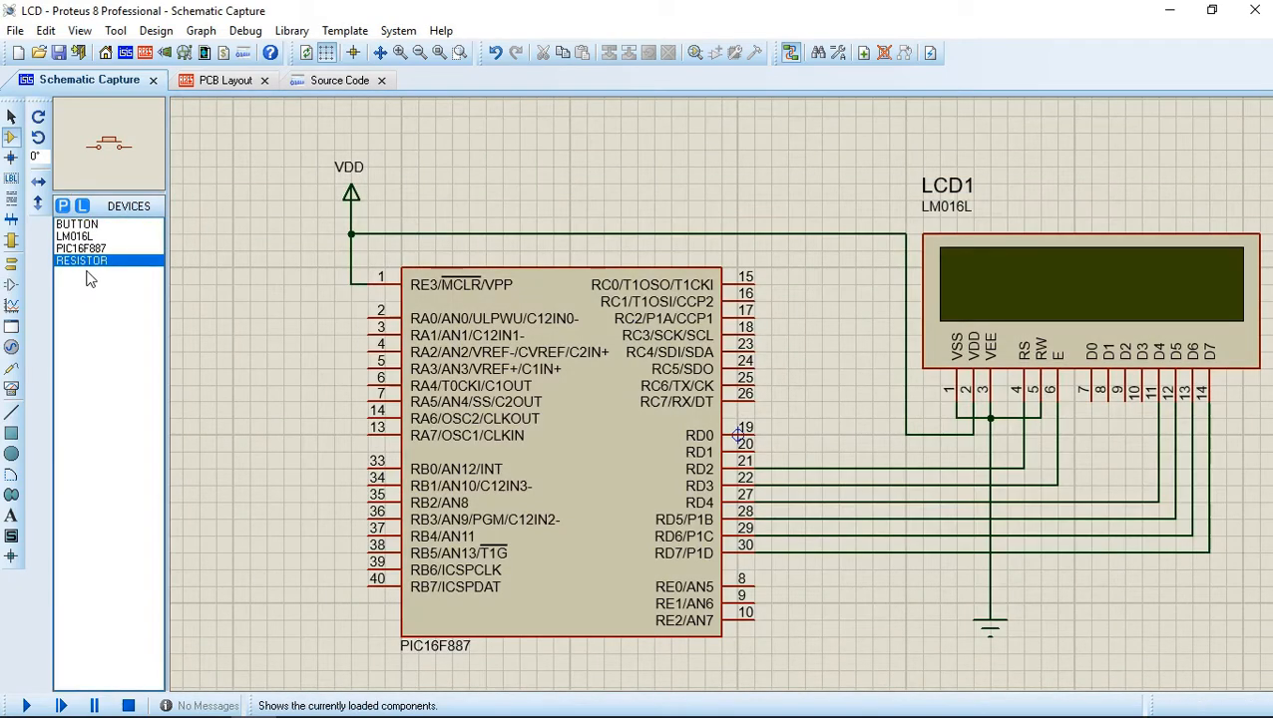
Place a push button left of the PIC16F887 and drag it into position.
click(77, 223)
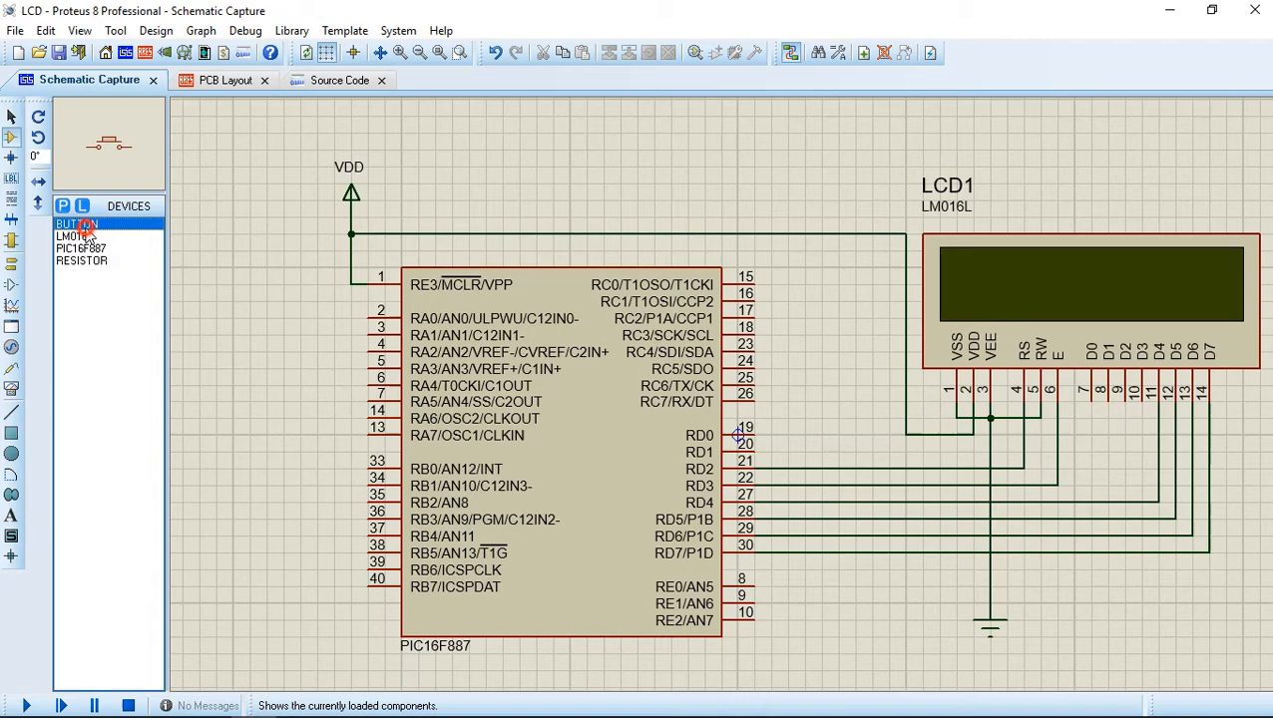
click(75, 223)
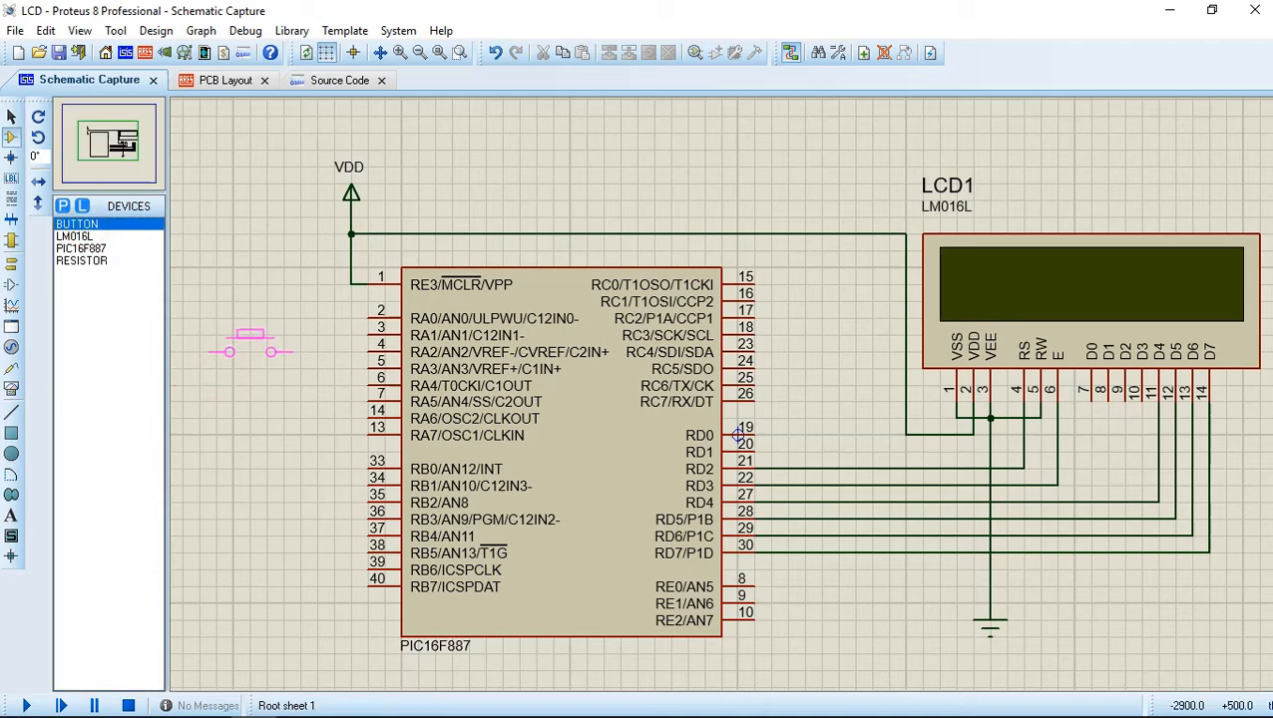
right_click(249, 349)
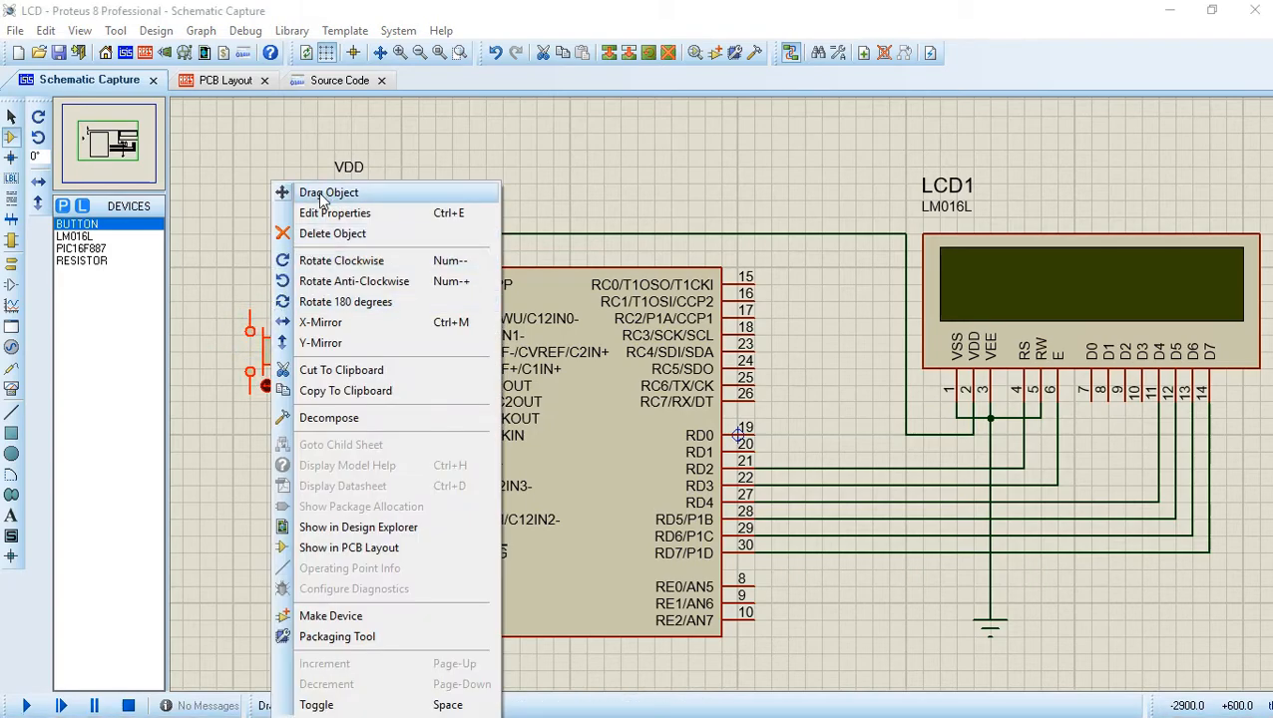
click(328, 191)
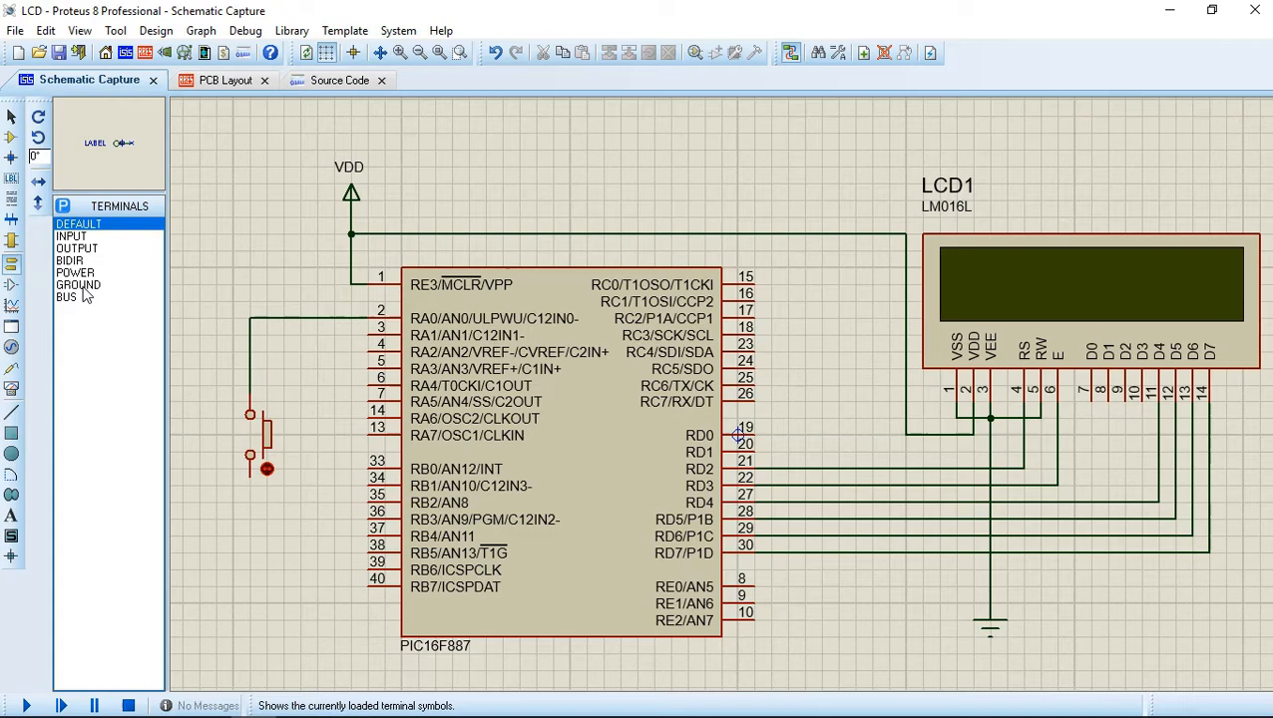
Switch to Terminals Mode to list the terminal symbols.
click(78, 284)
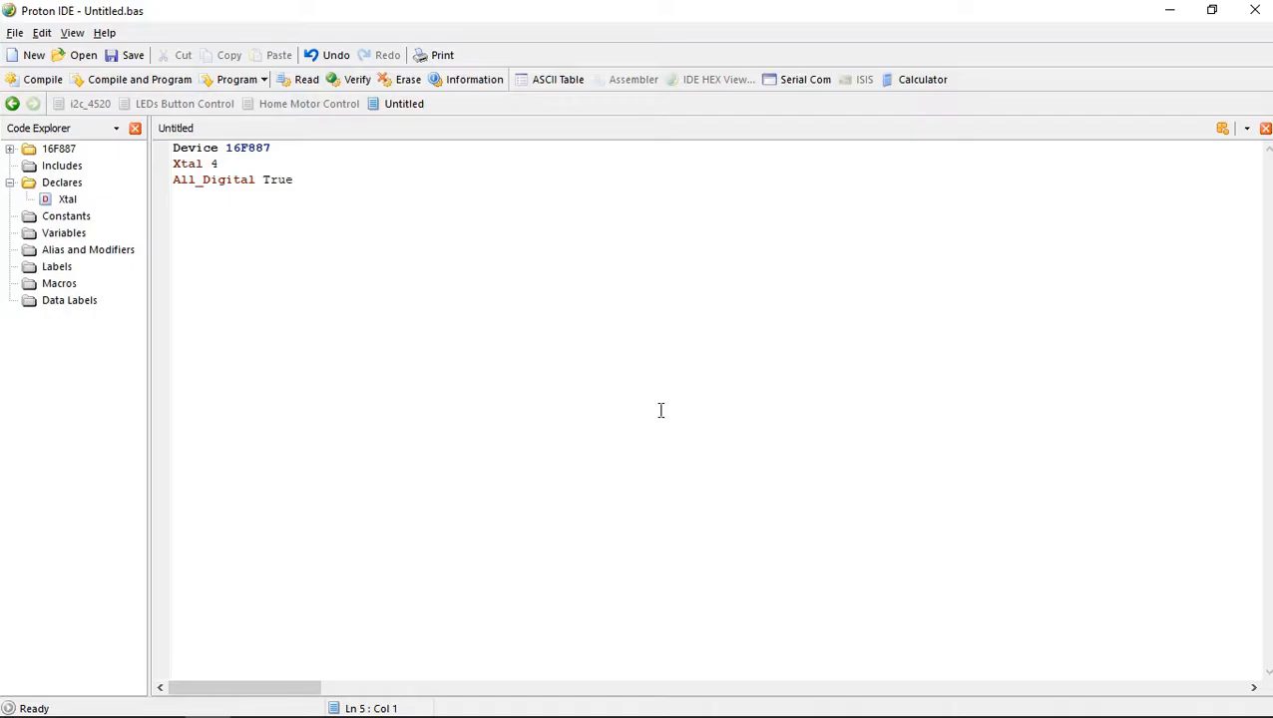
Type Input PORTA.0, LCD_DTPin PORTD.4, LCD_ENPin PORTD.3 and LCD_RSPin PORTD.2 lines.
text(Input)
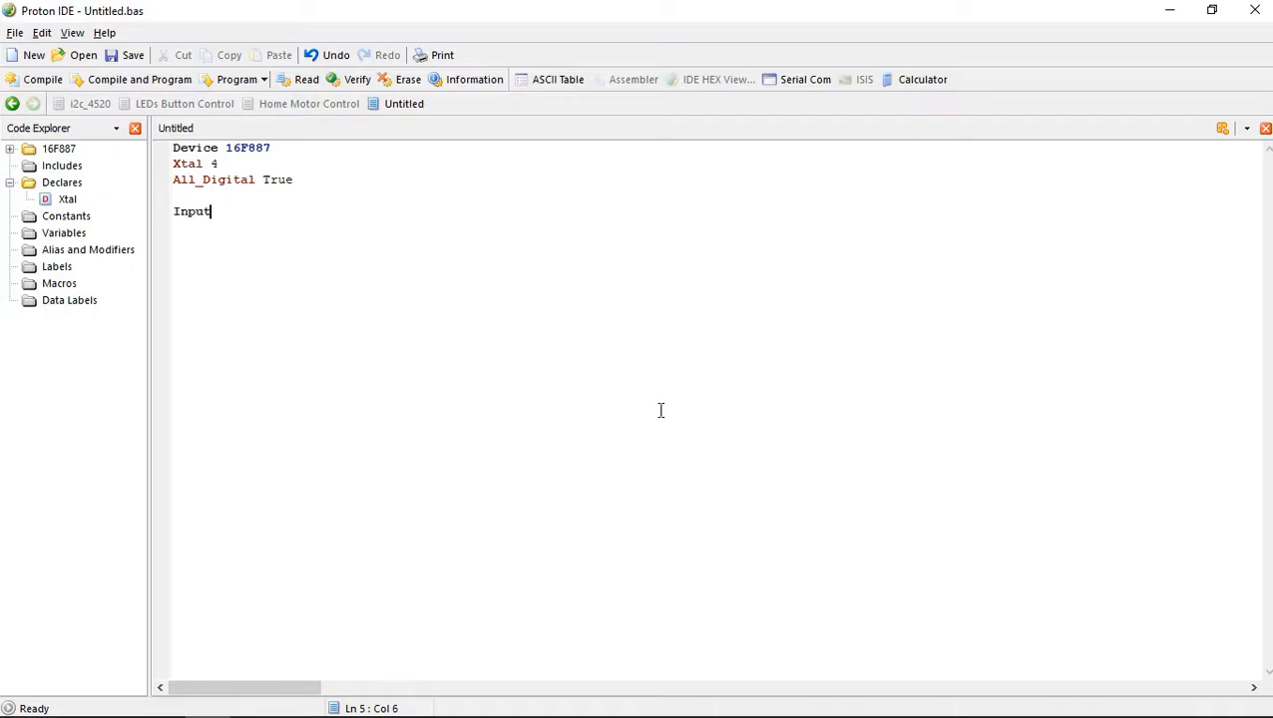
text(PORTA.0)
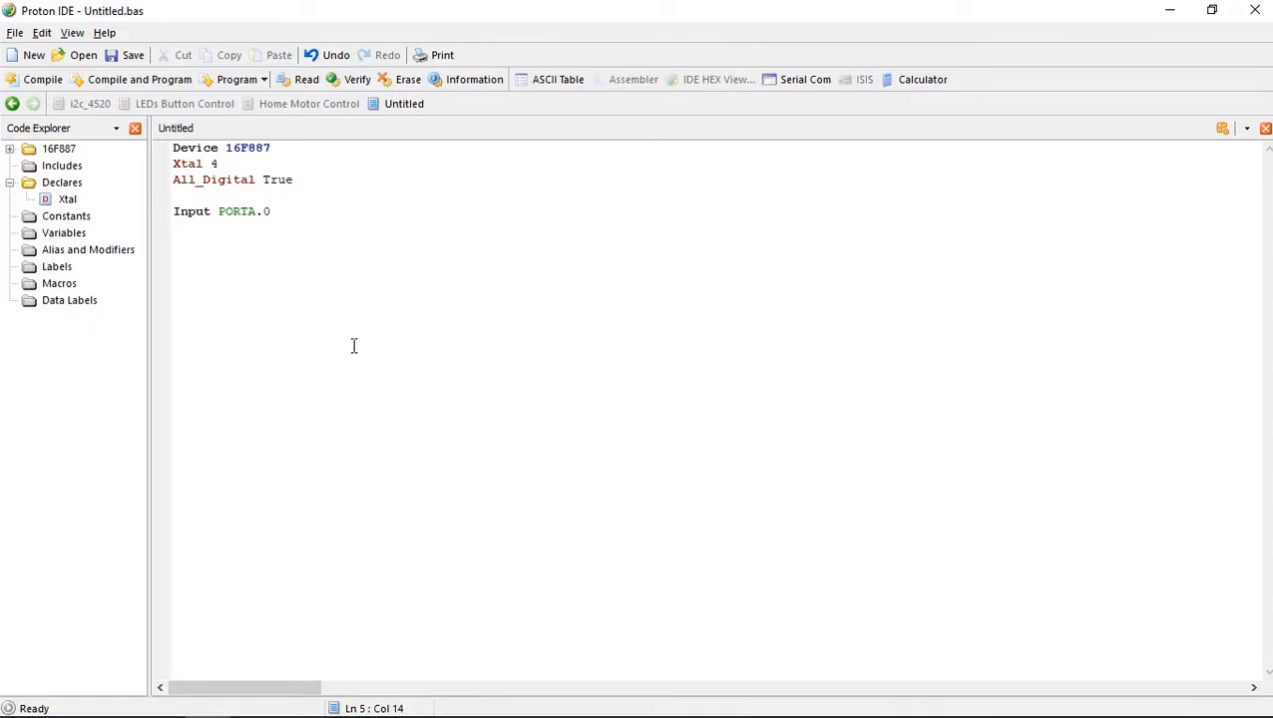
text(lcd)
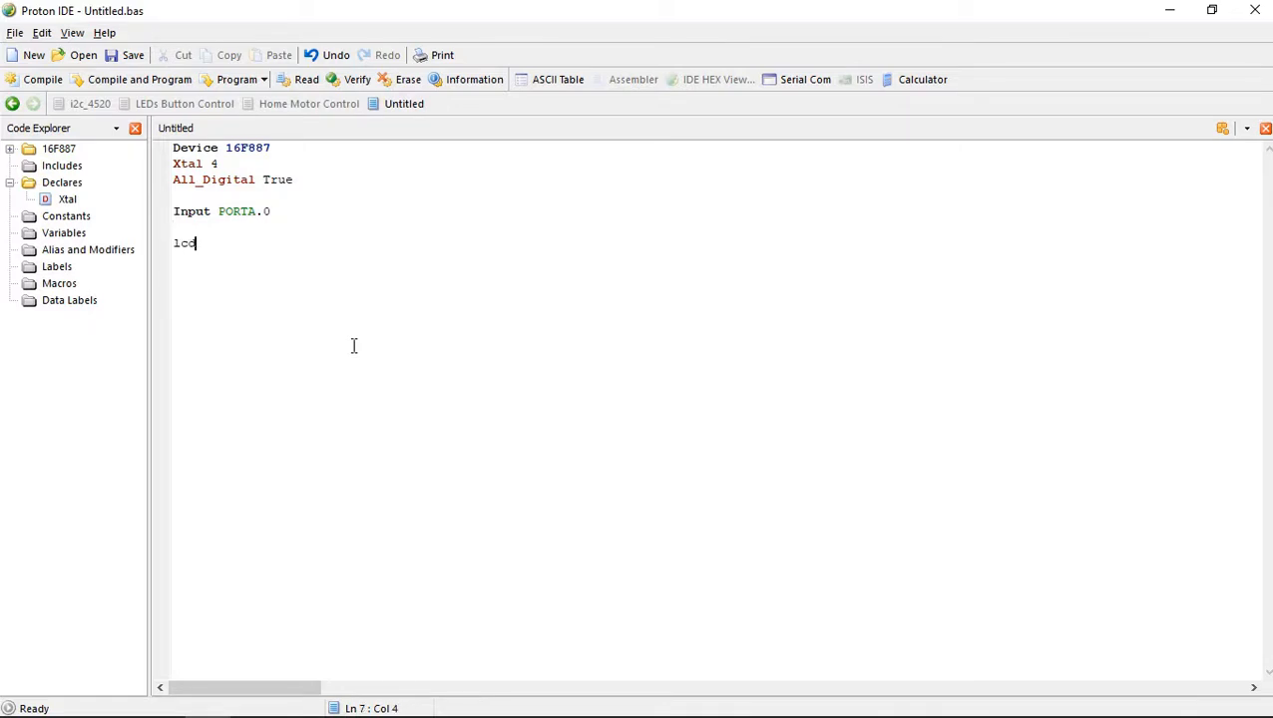
text(_dtpi)
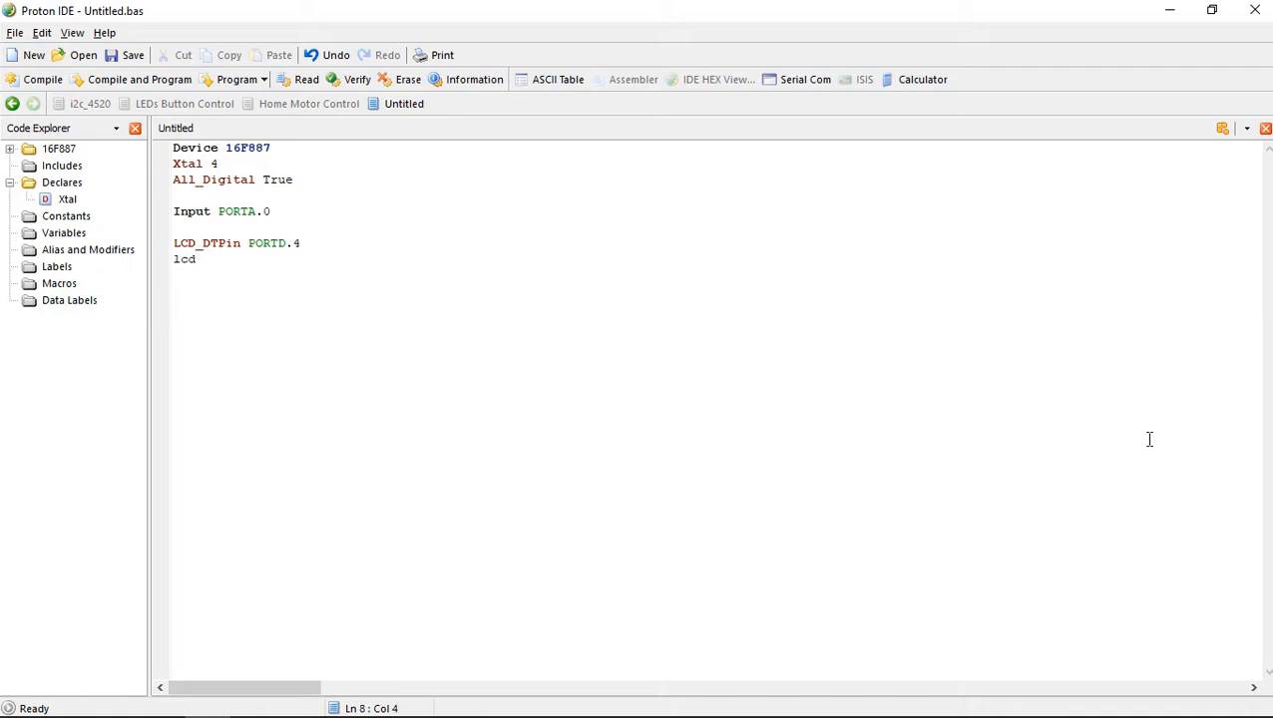
text(_en)
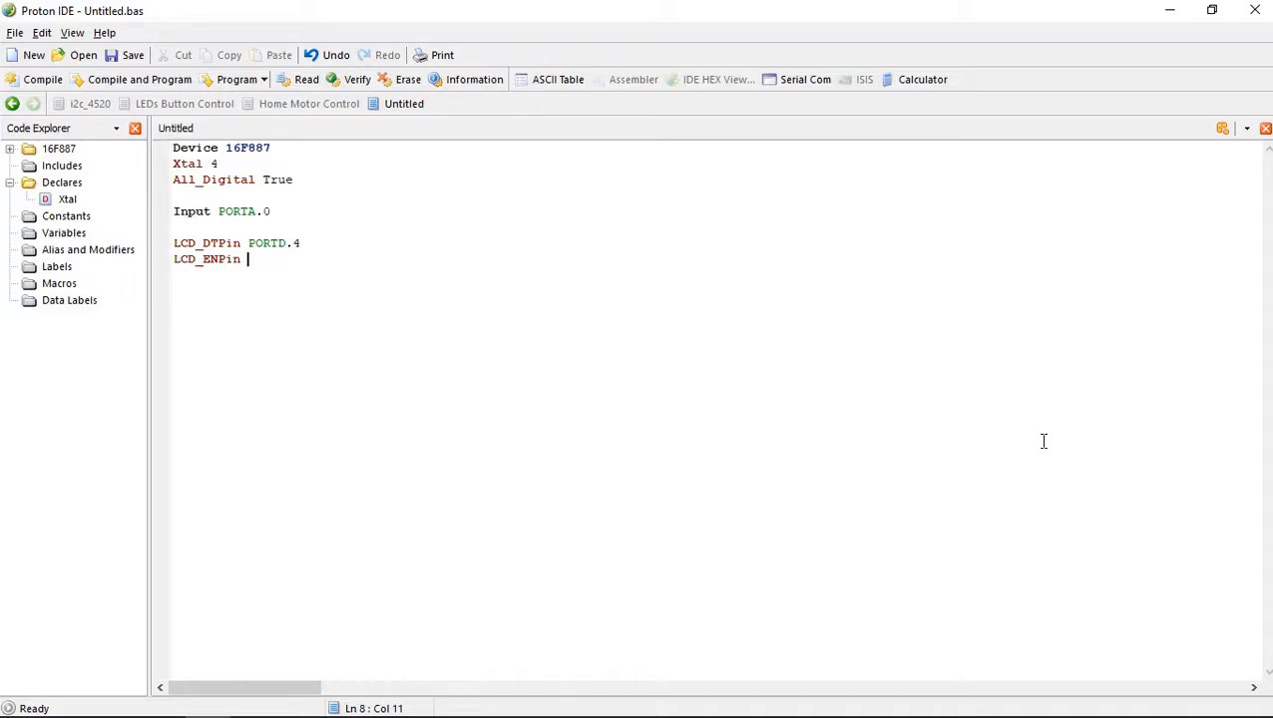
text(PORTD.3)
text(LCD_RSPin PORTD.2)
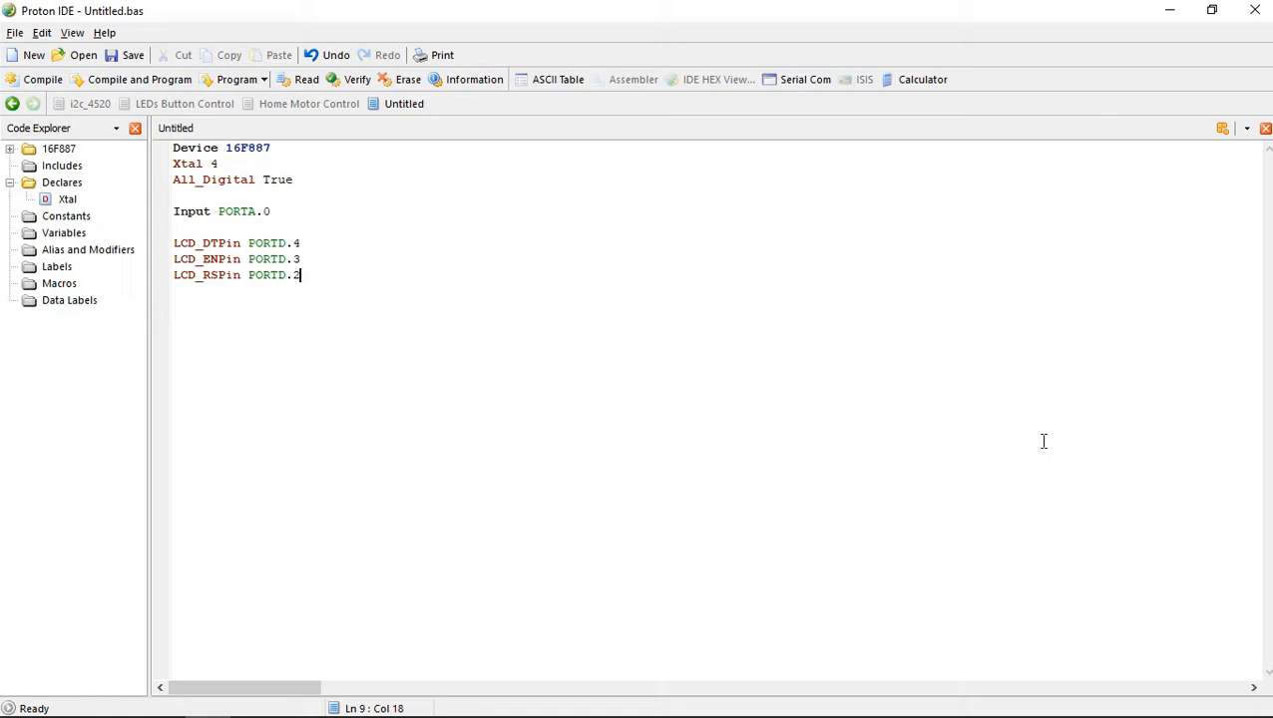
text(lc)
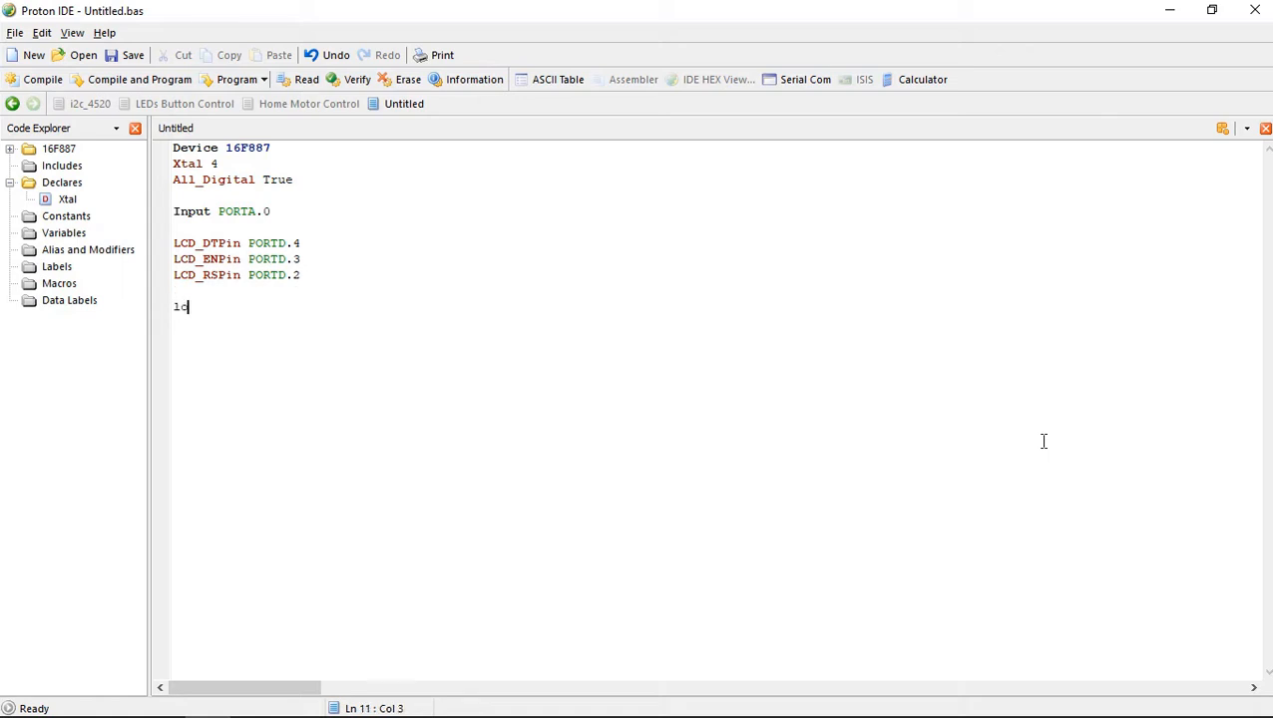
Write the main loop label, declare byte x, and print Dec x on the LCD.
text(oop:)
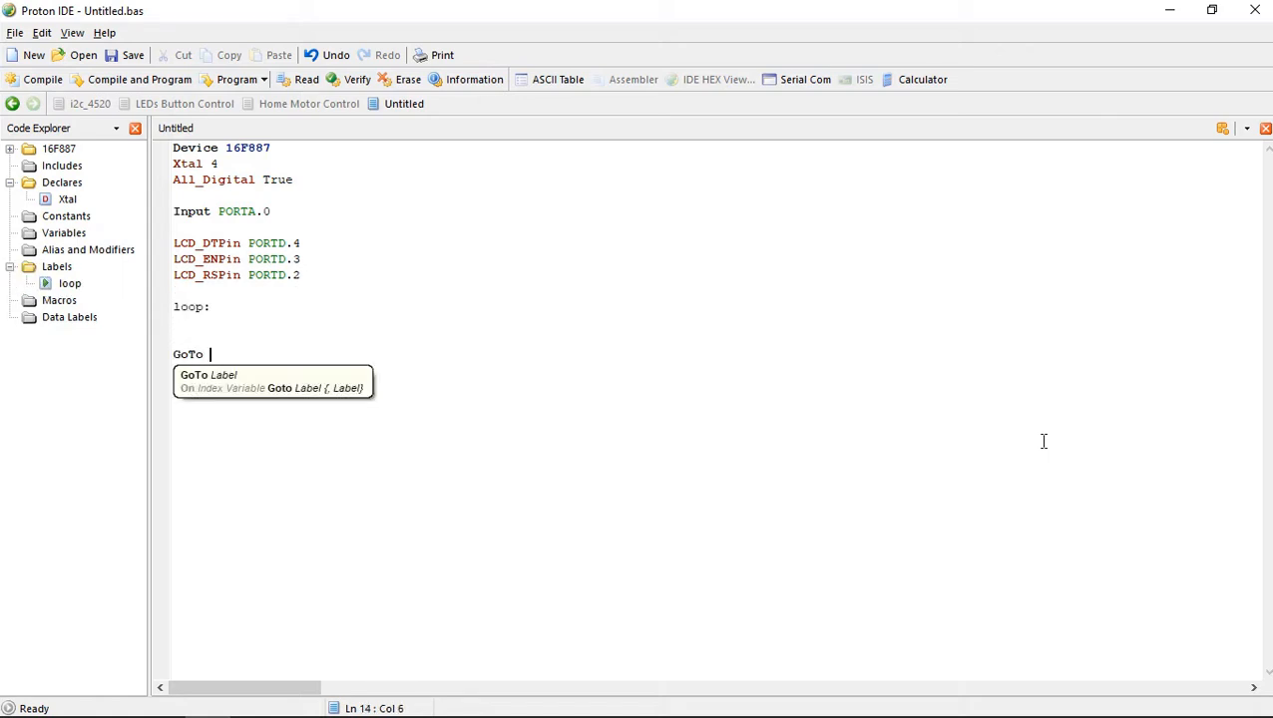
text(loop)
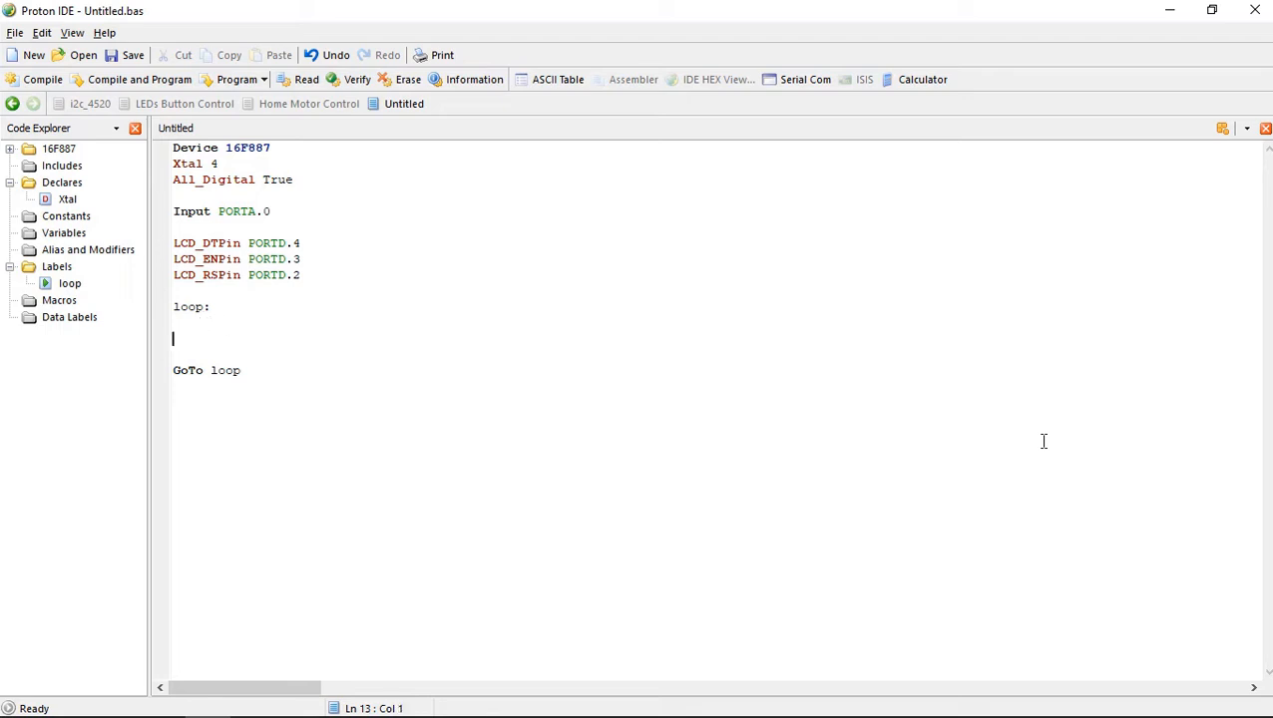
text(pr)
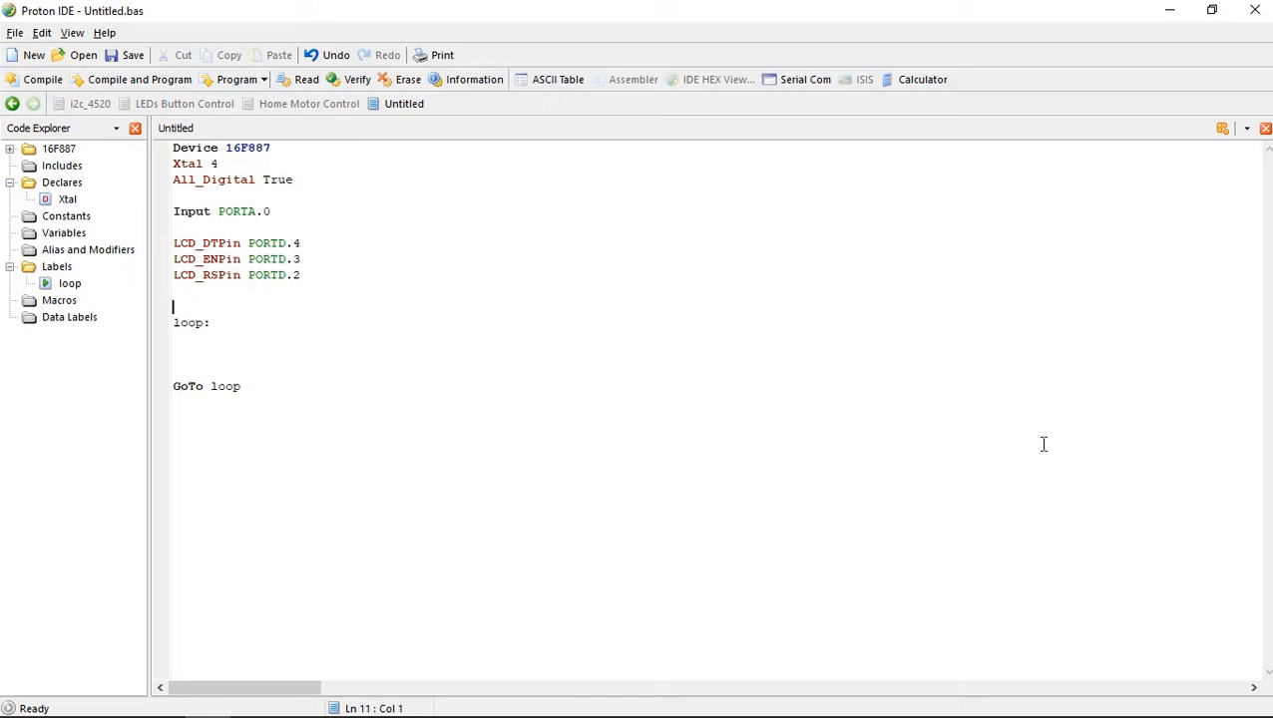
text(Dim x As by)
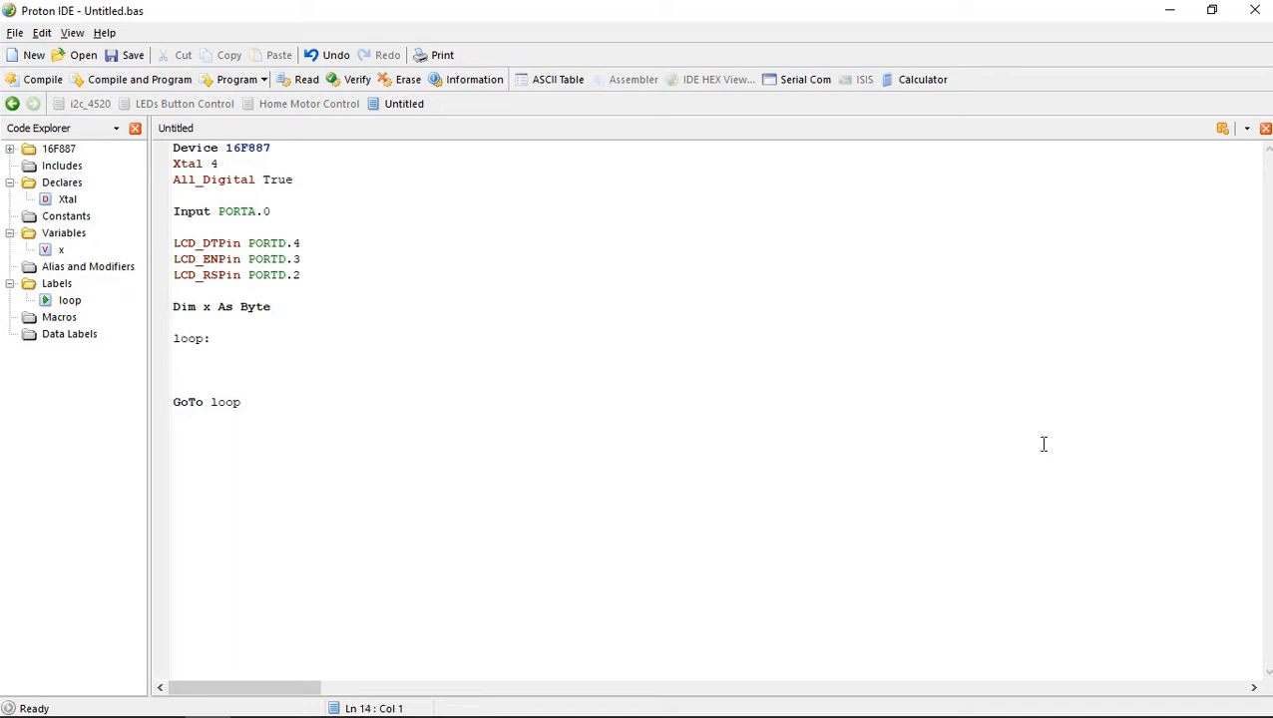
text(pritn)
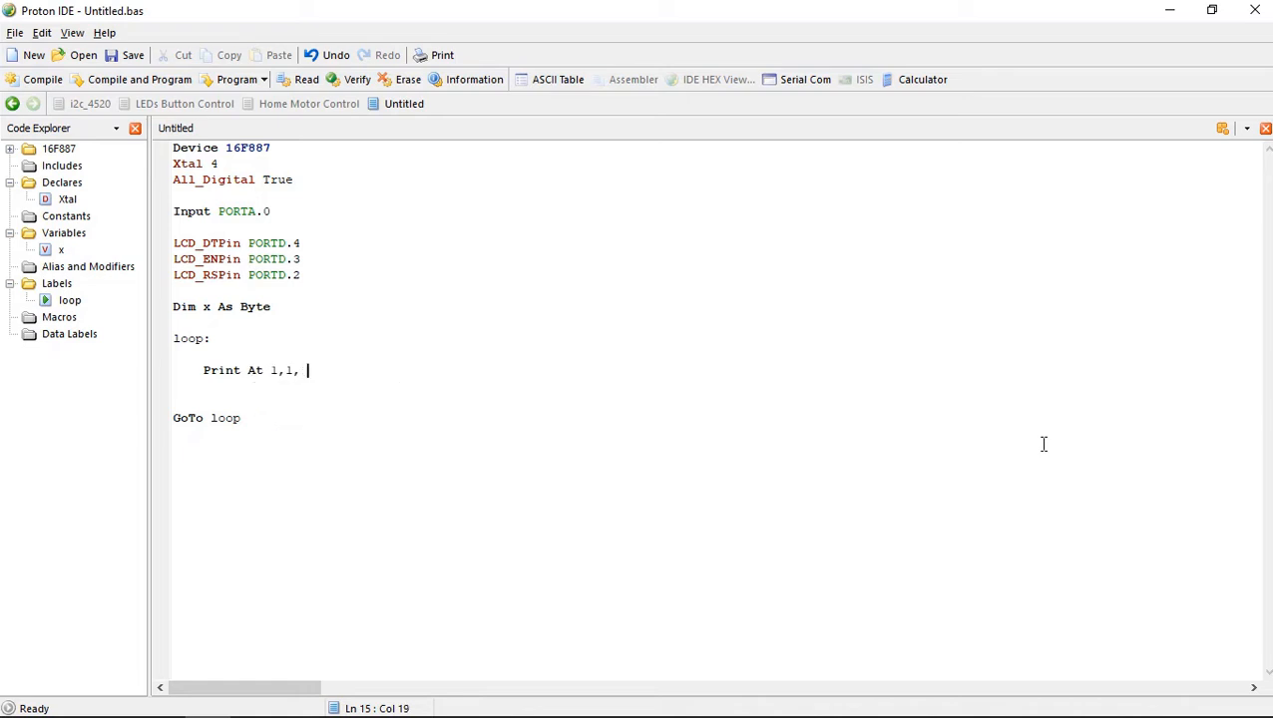
text(Dec x)
text(P)
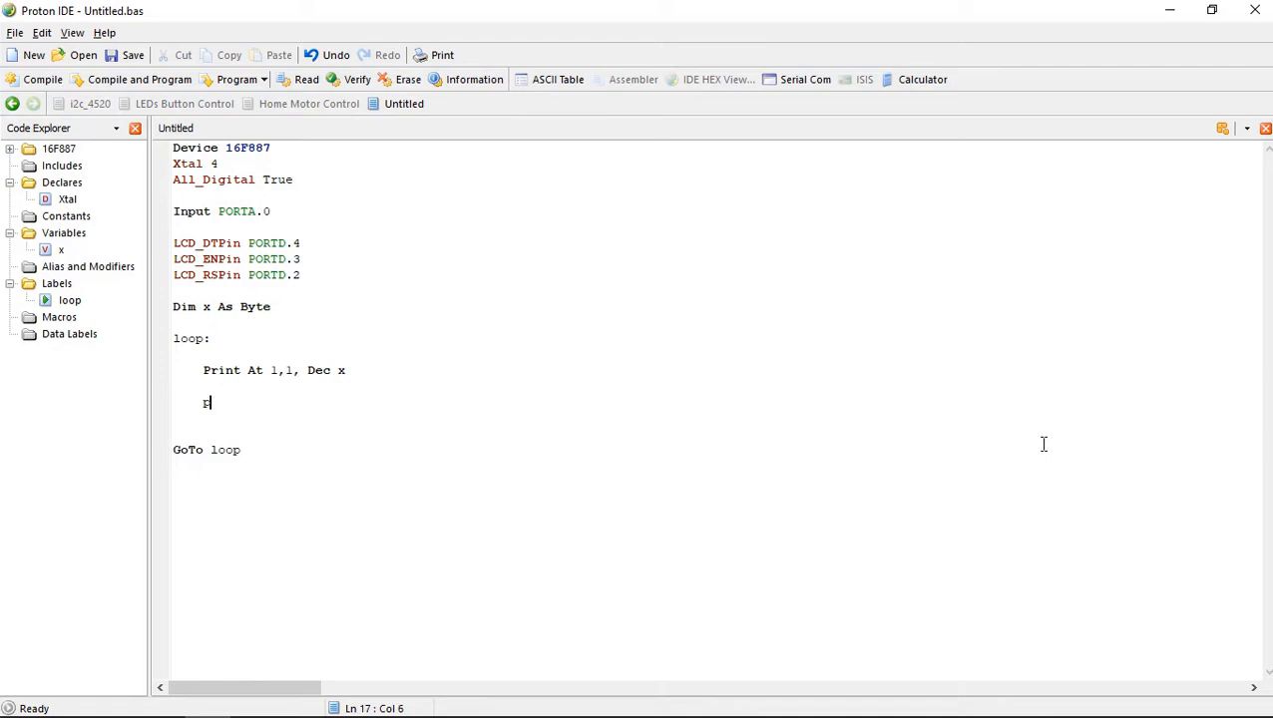
Add an If PORTA.0 = 0 Then check with an 'if button is pressed' comment.
text(If)
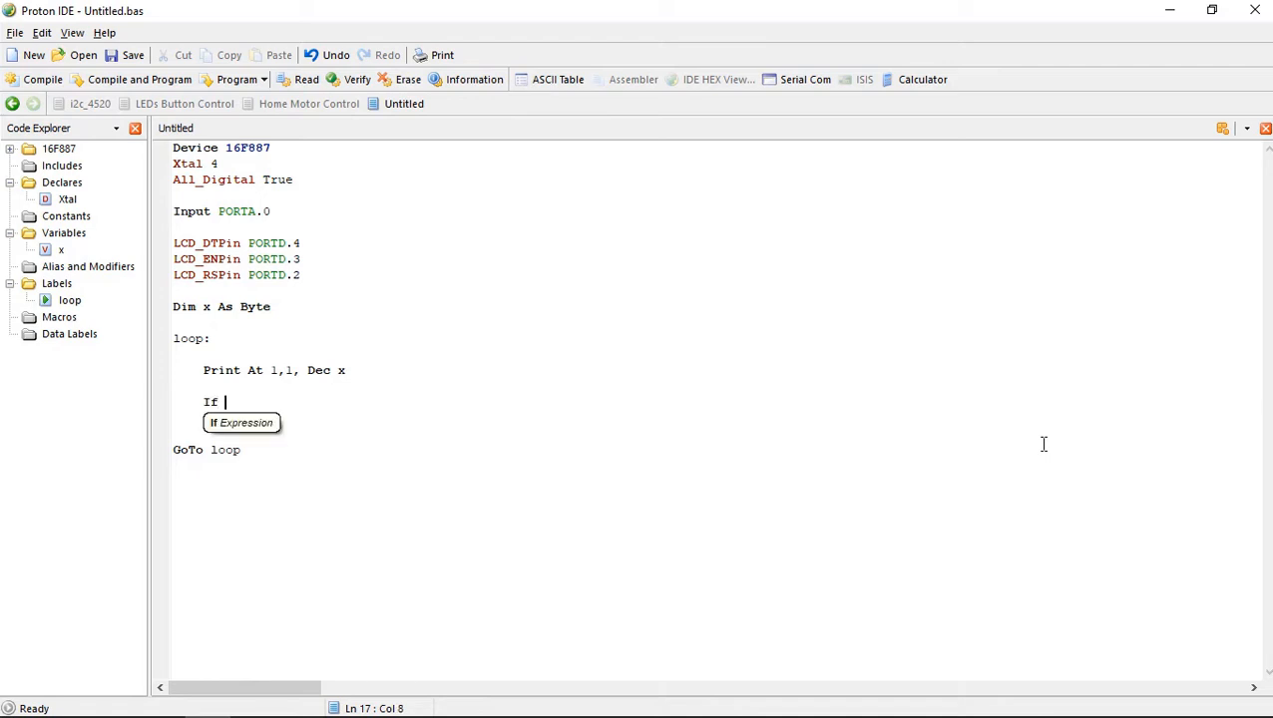
text(PORTA.0)
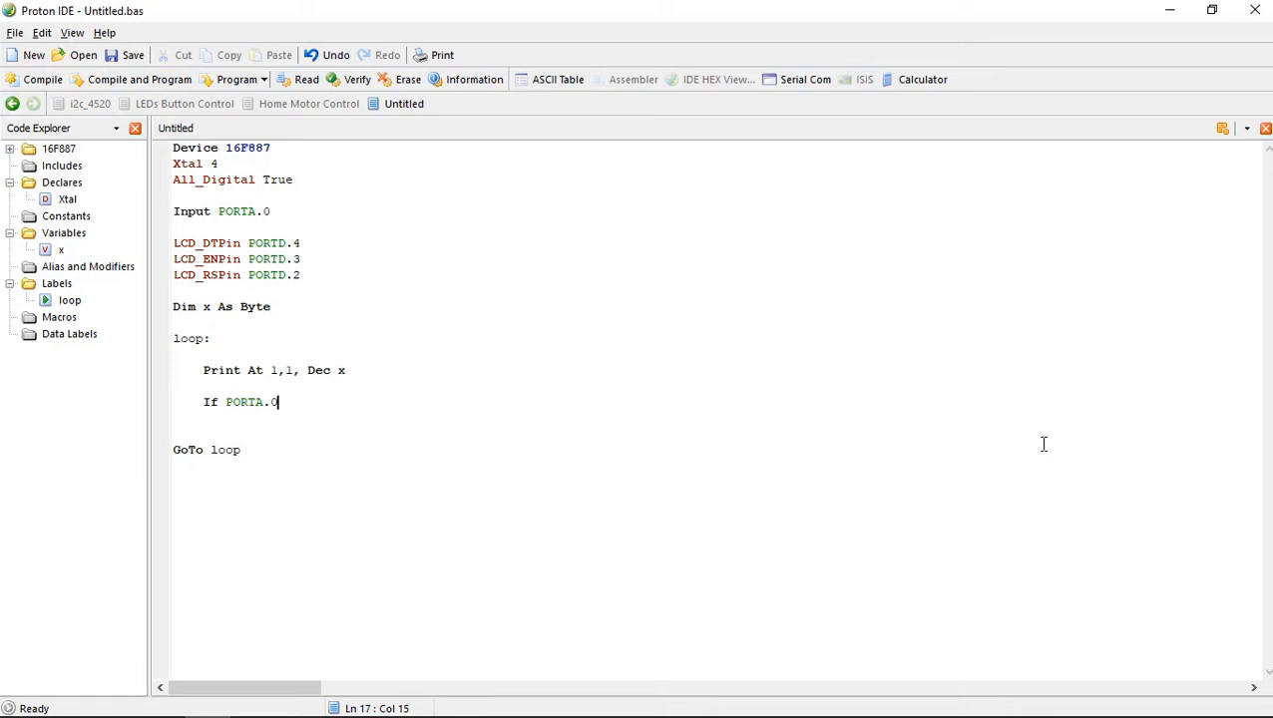
text(= 0)
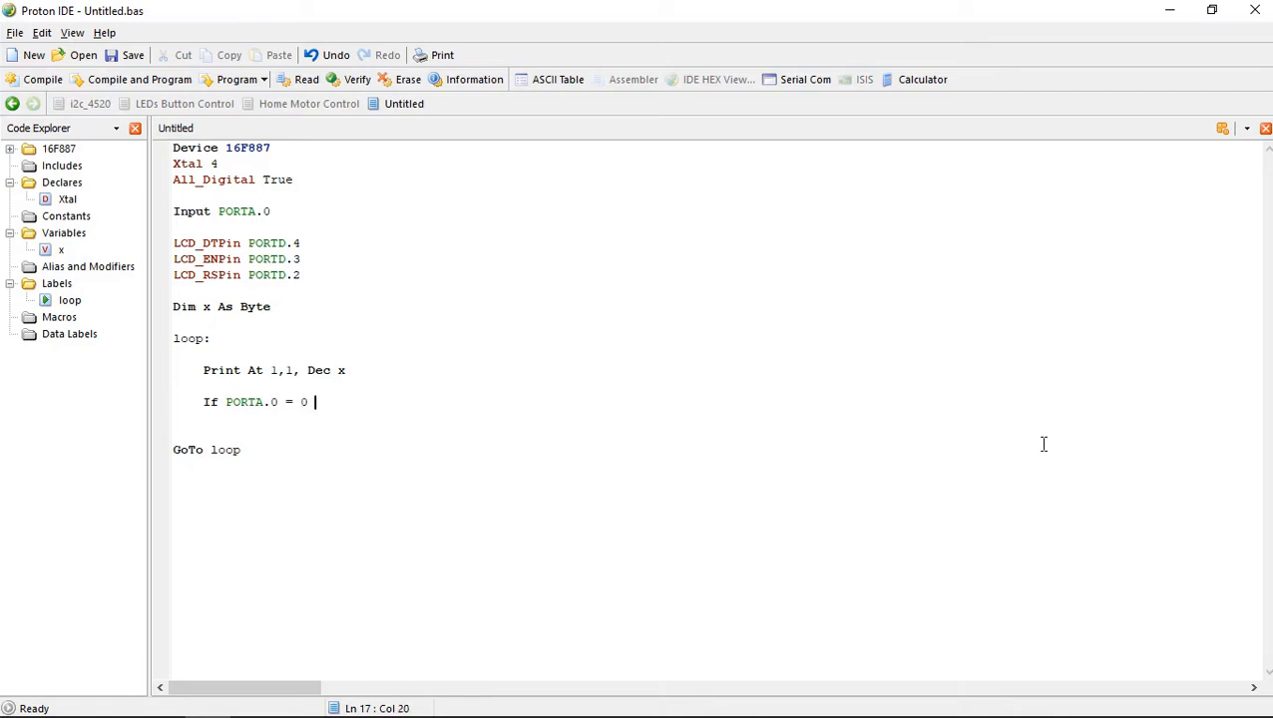
text(Then ')
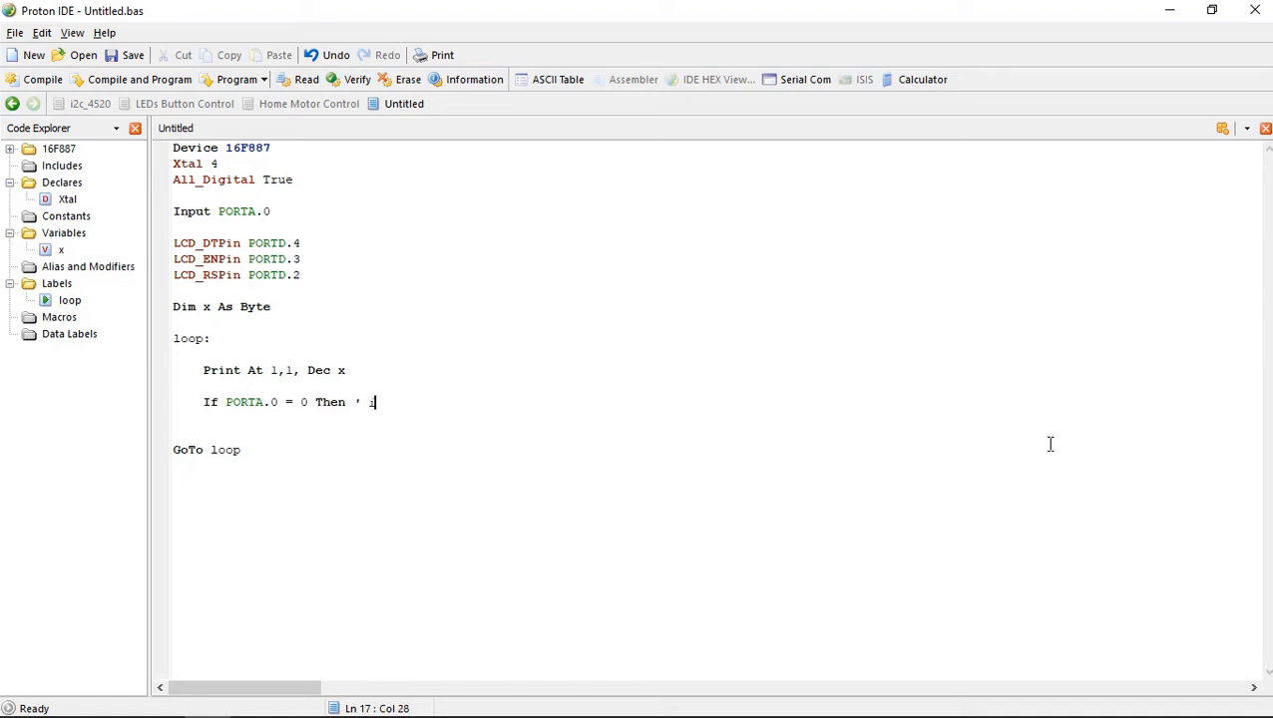
text(if button is pre)
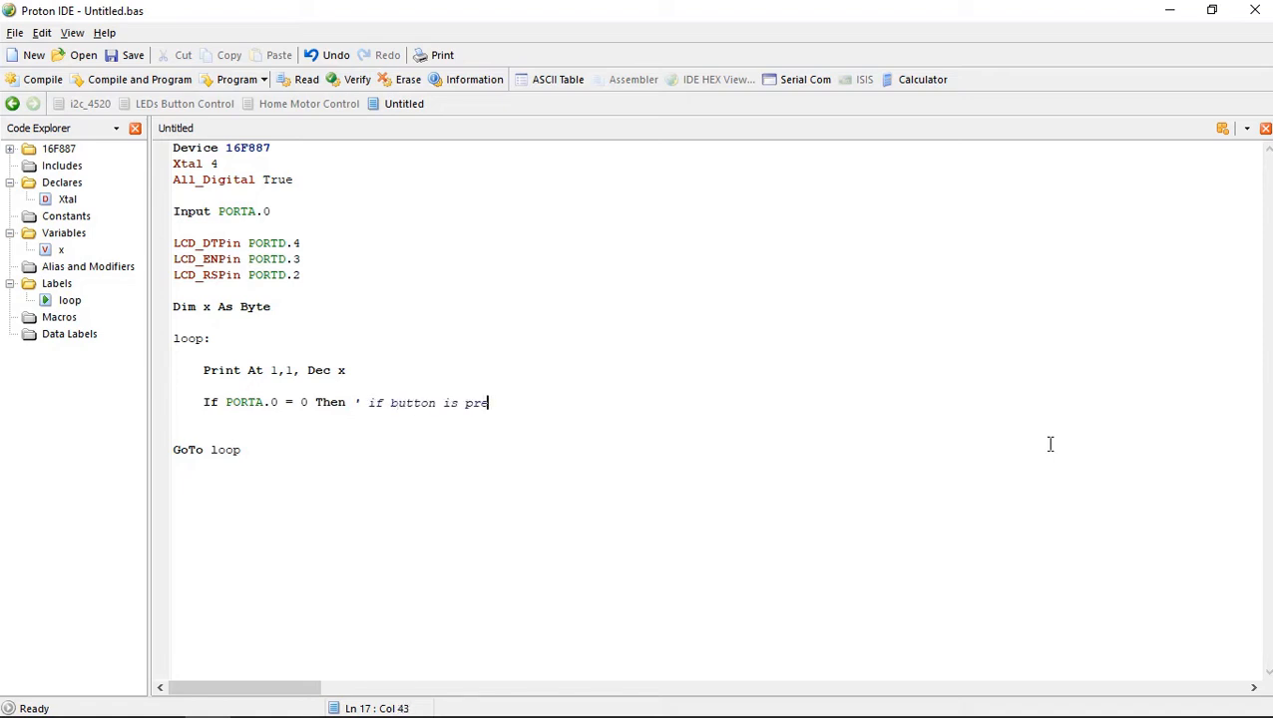
text(ssed)
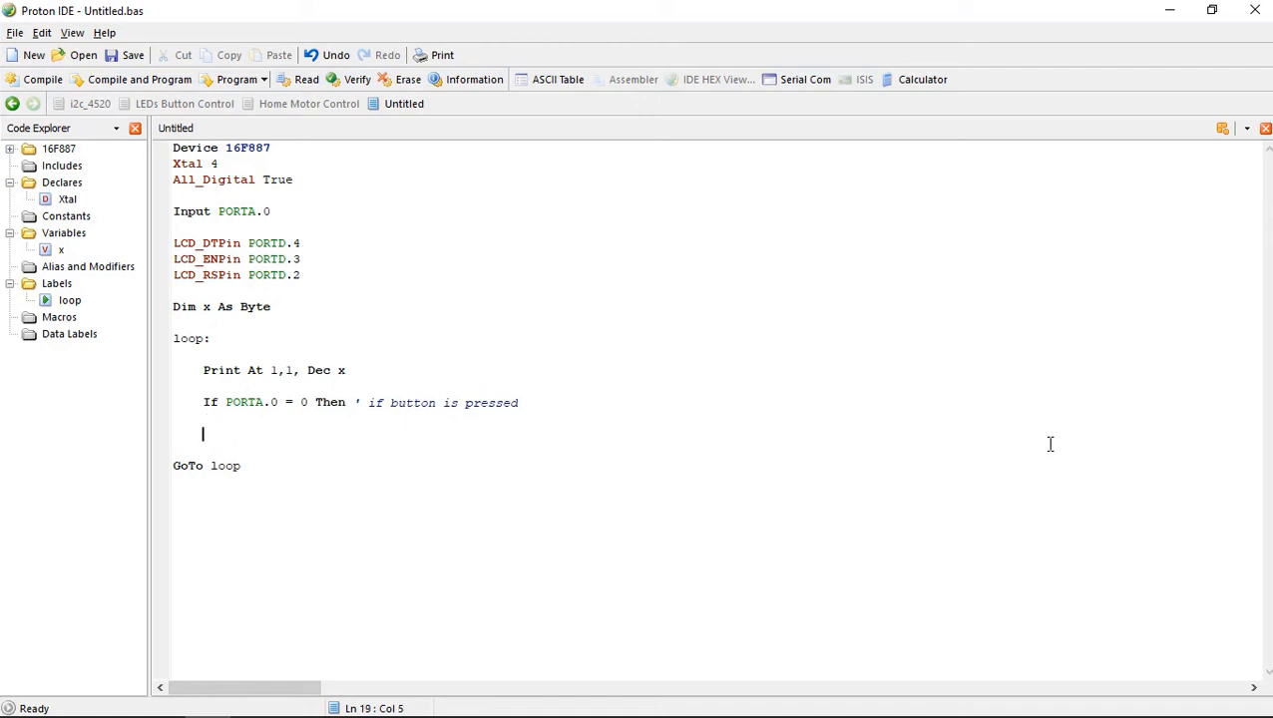
Close the block with EndIf and add x = x+1 and DelayMS 333 inside.
text(EndIf)
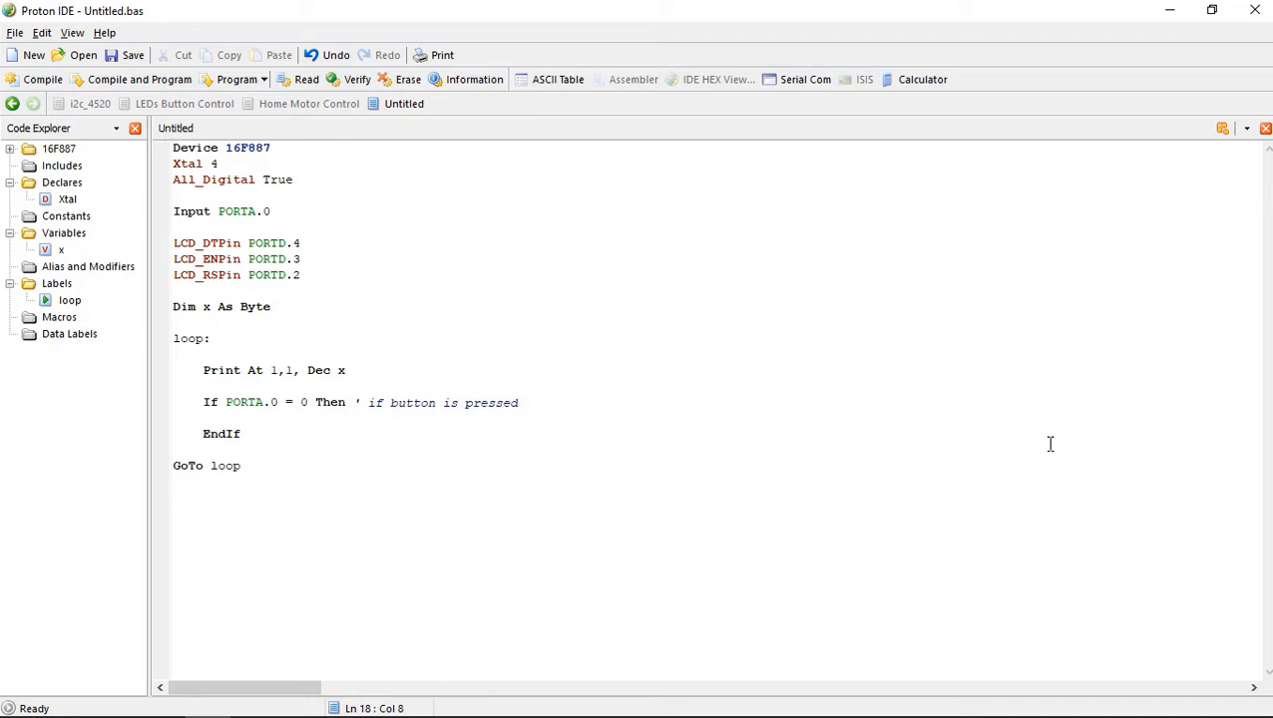
text(x = X+)
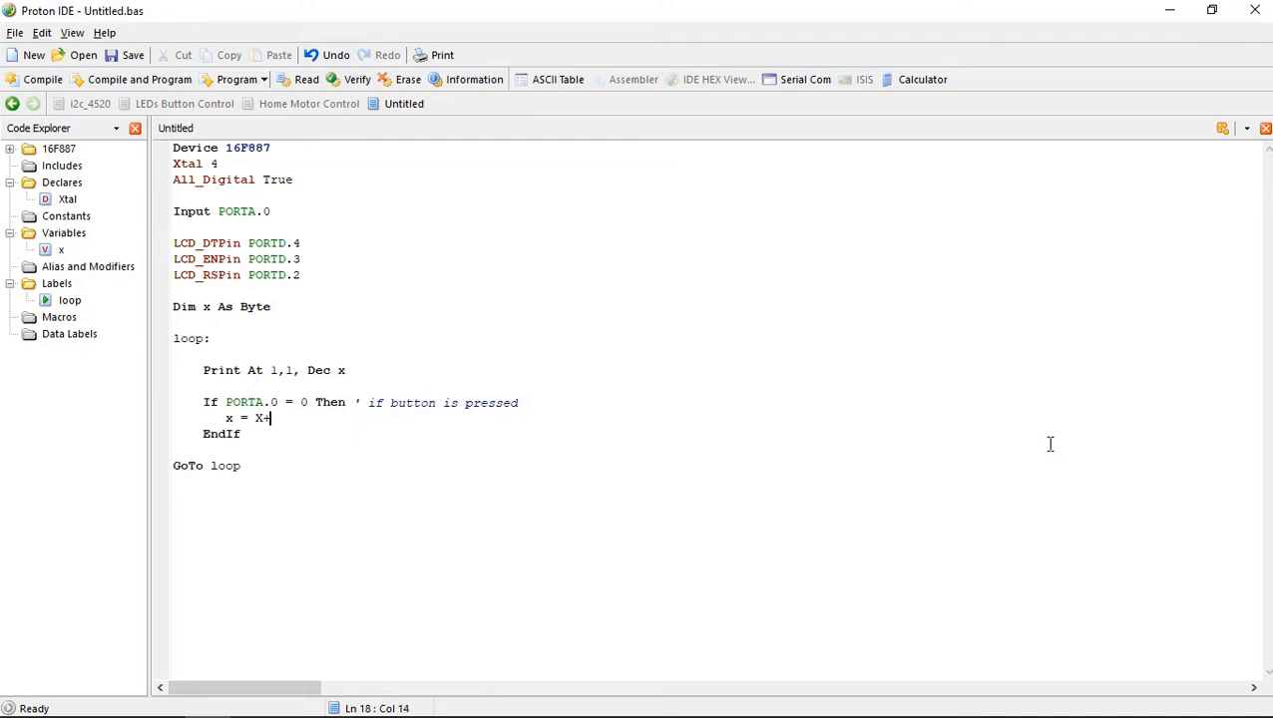
key(BackSpace)
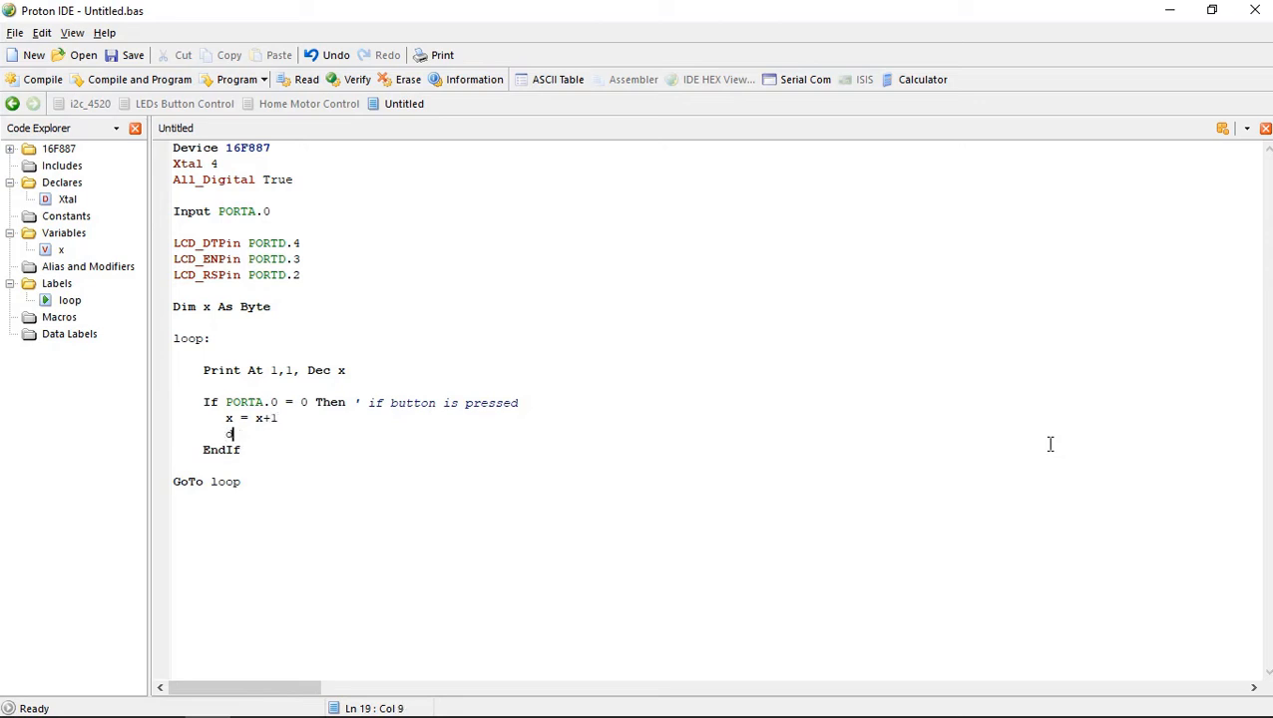
text(DelayMS)
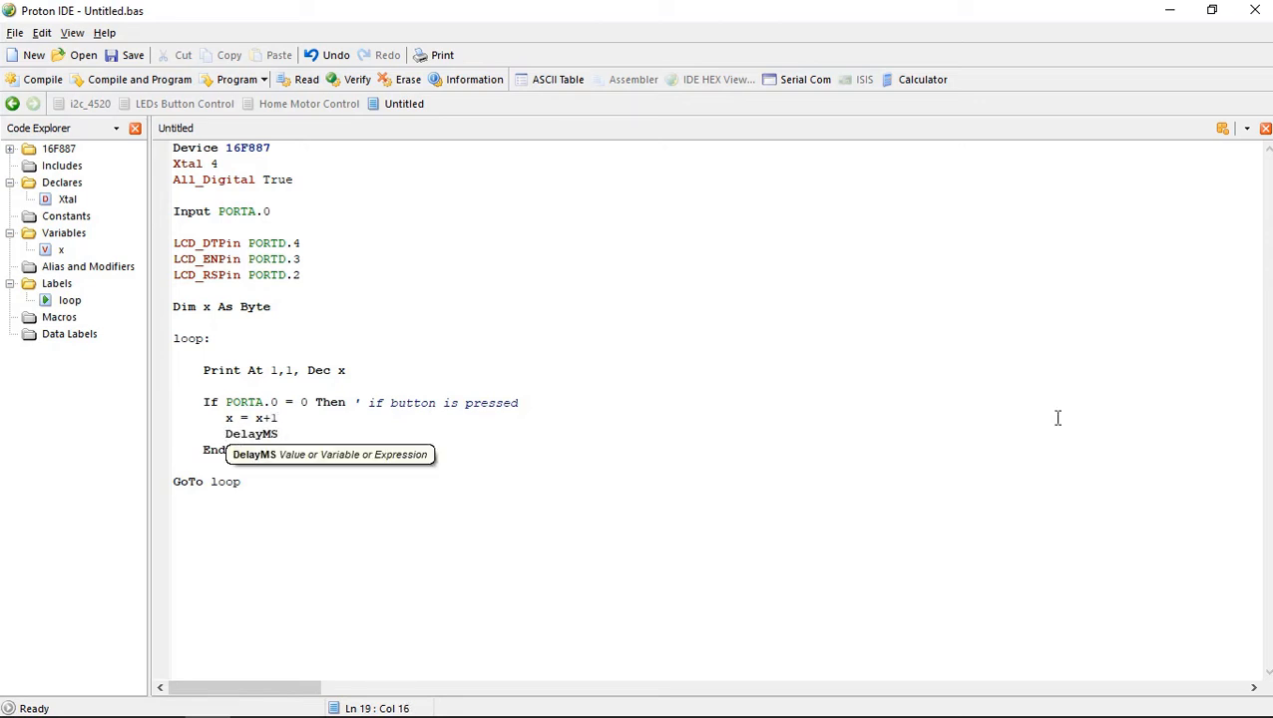
text(333)
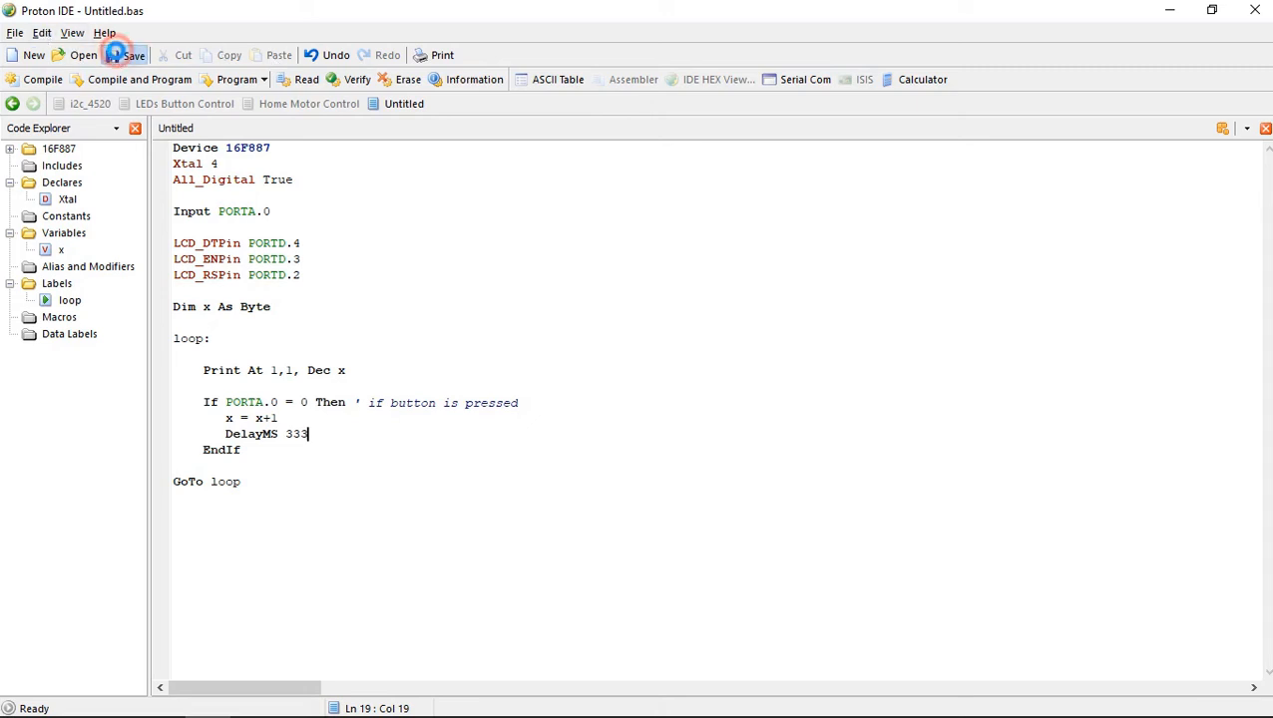
Save the program as LCD Button Control.bas in the Button Controls folder.
click(123, 55)
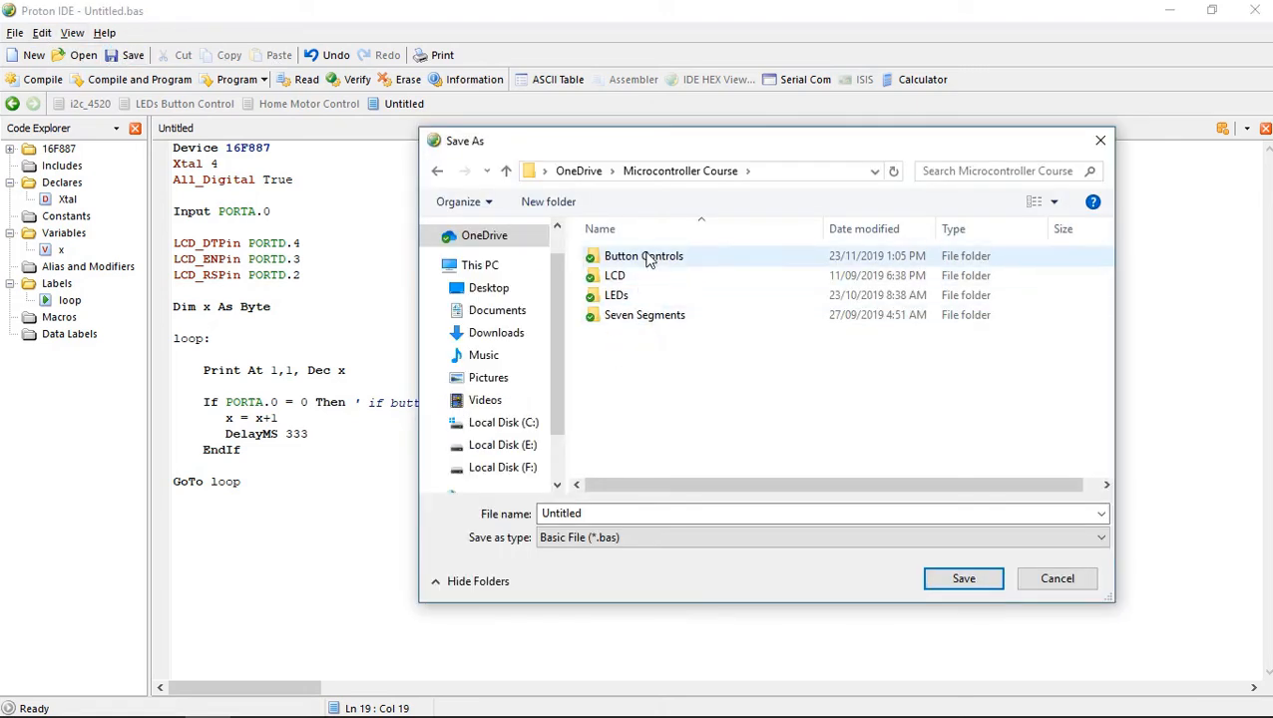
double_click(643, 255)
text(LCD Button Cont)
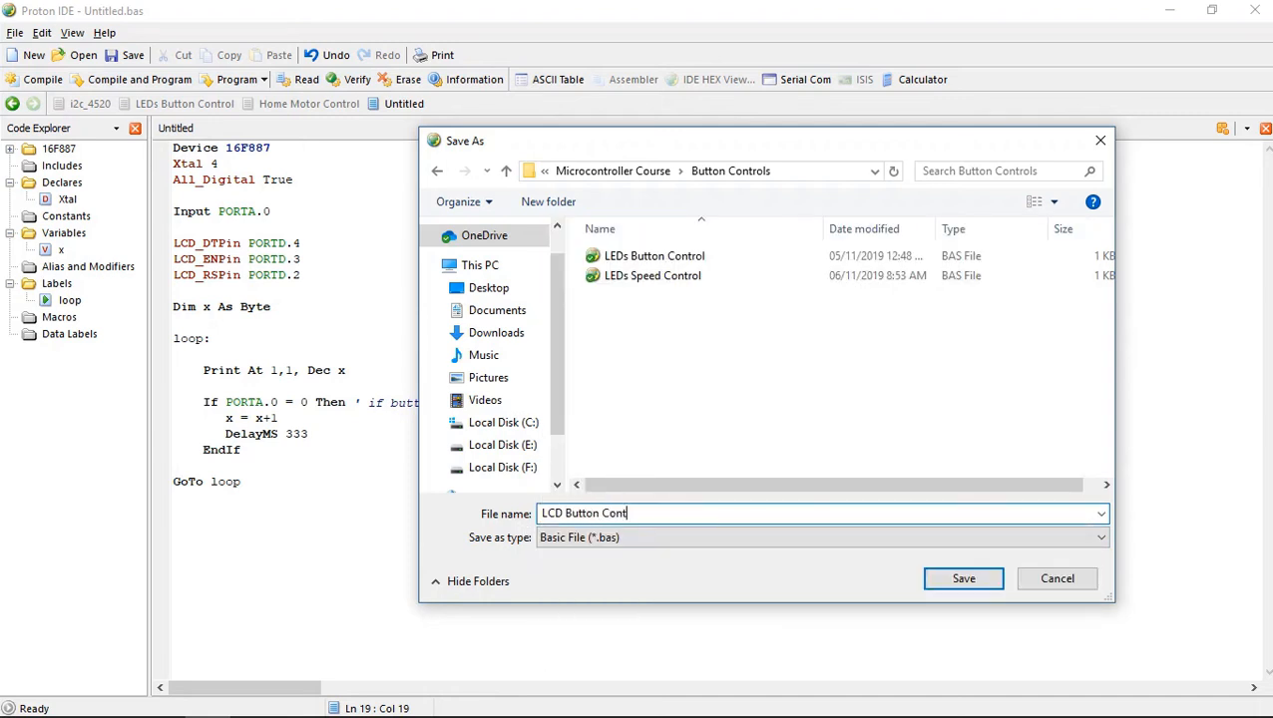
click(963, 578)
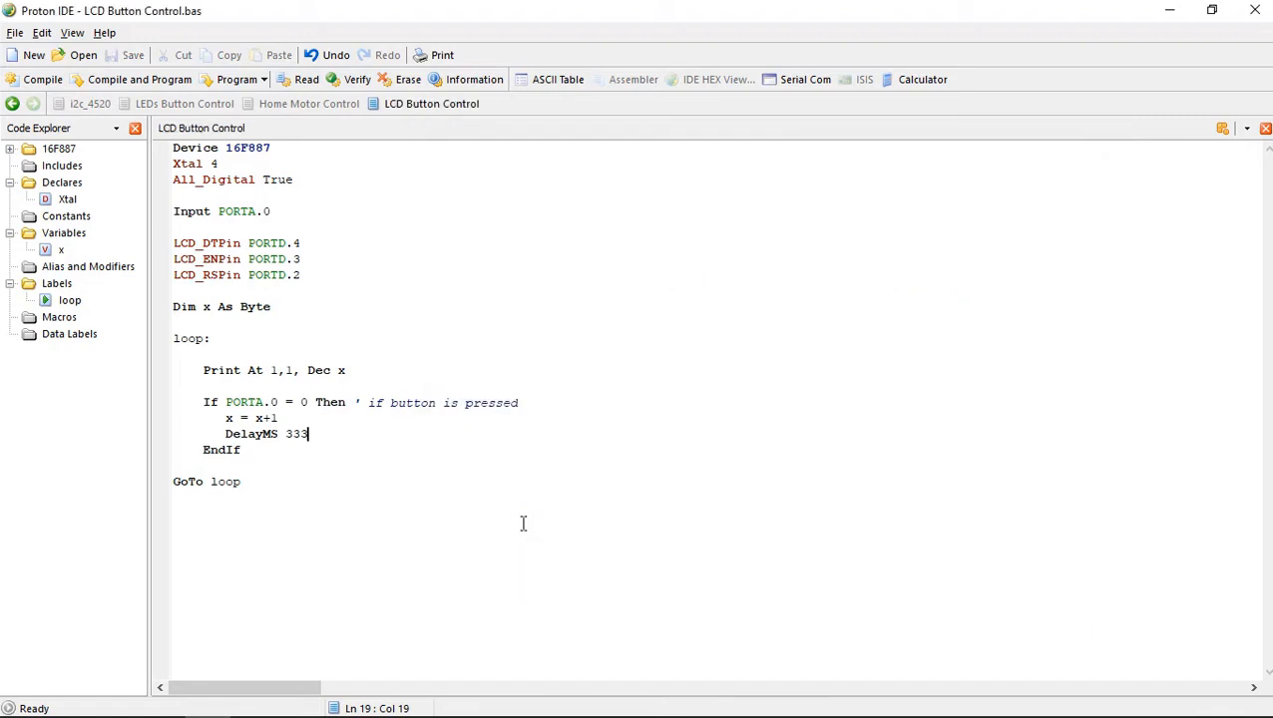
click(42, 79)
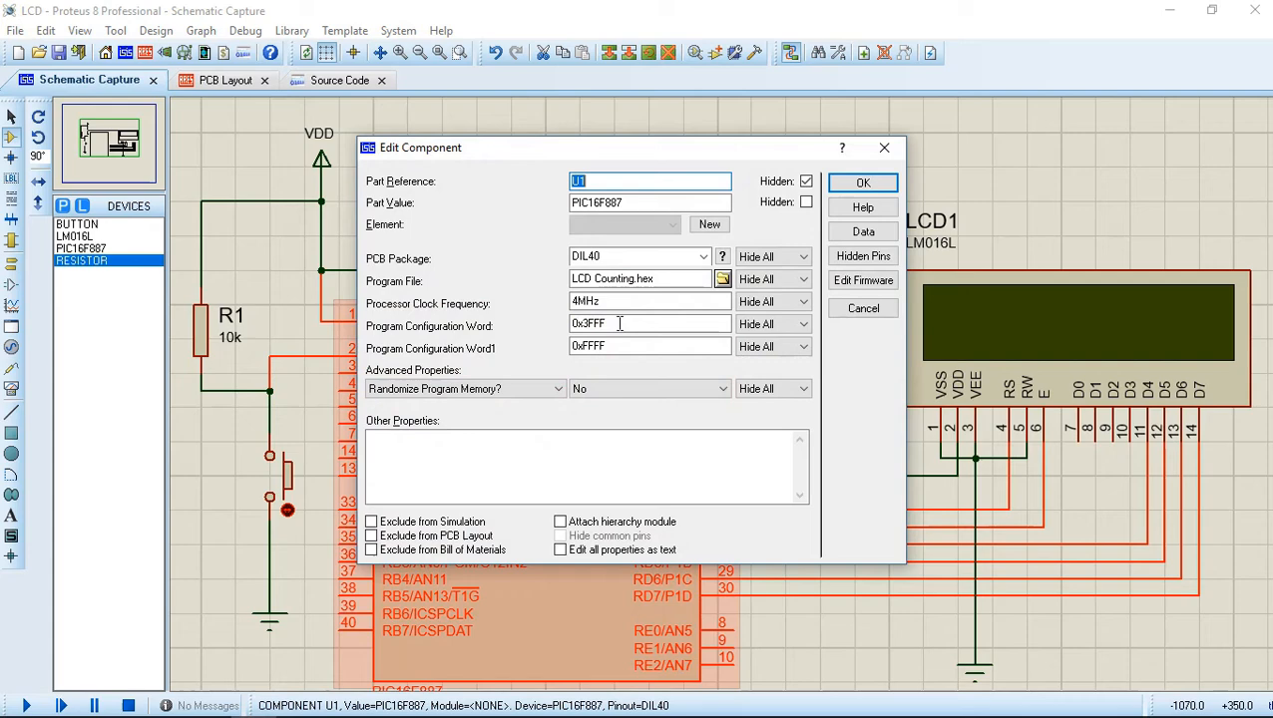
Confirm U1's settings with LCD Counting.hex and return to the RA0 button circuit.
click(722, 278)
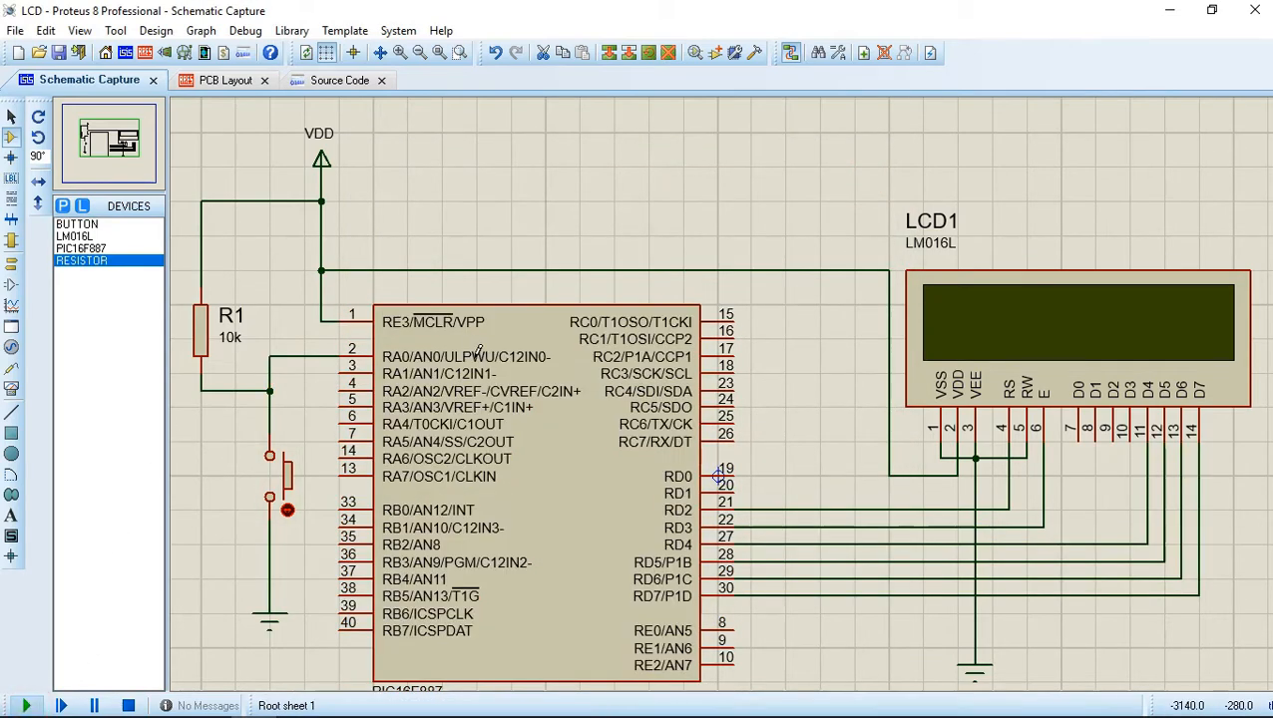
click(28, 706)
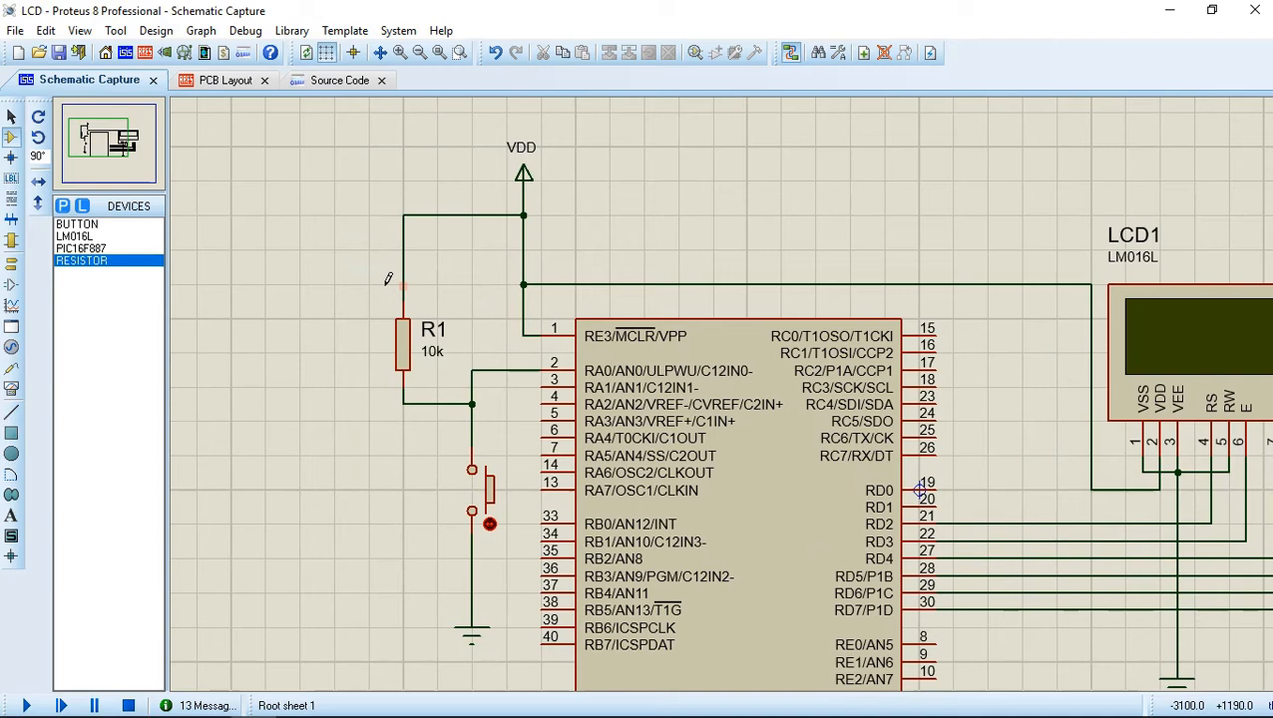
Block-copy the resistor and button group to make R2, and wire R2 to VDD.
right_click(401, 344)
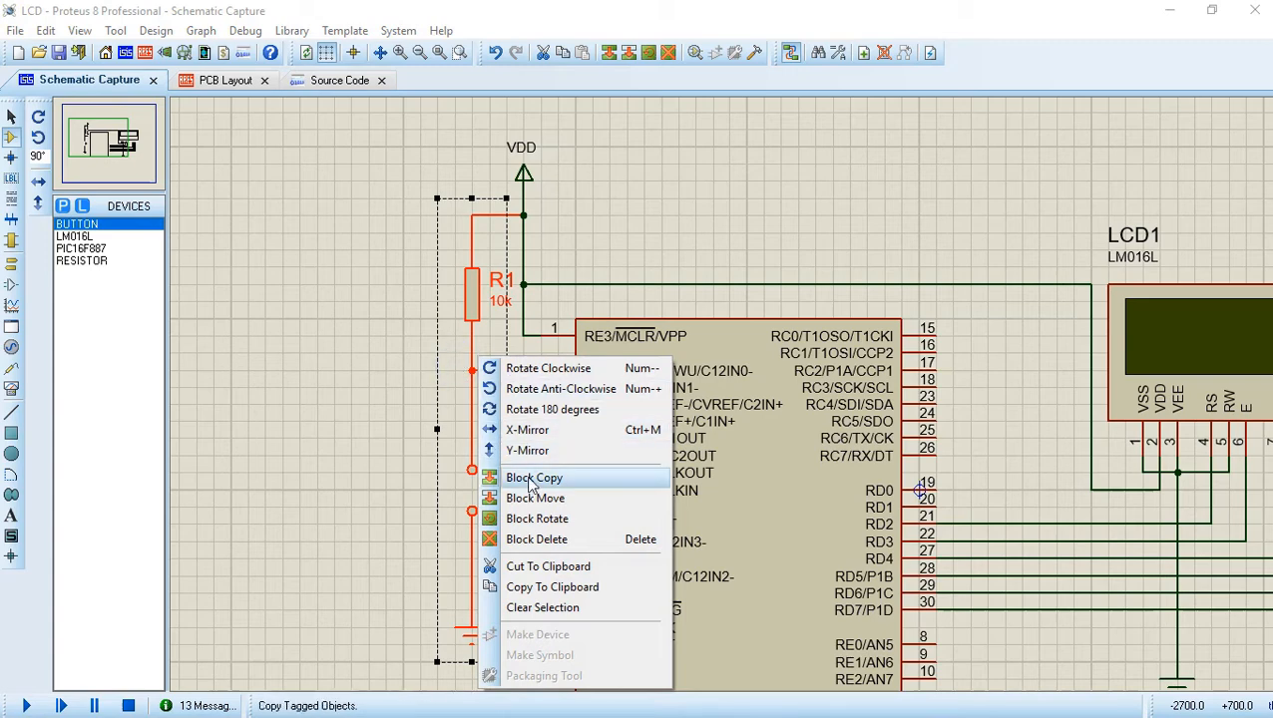
click(534, 477)
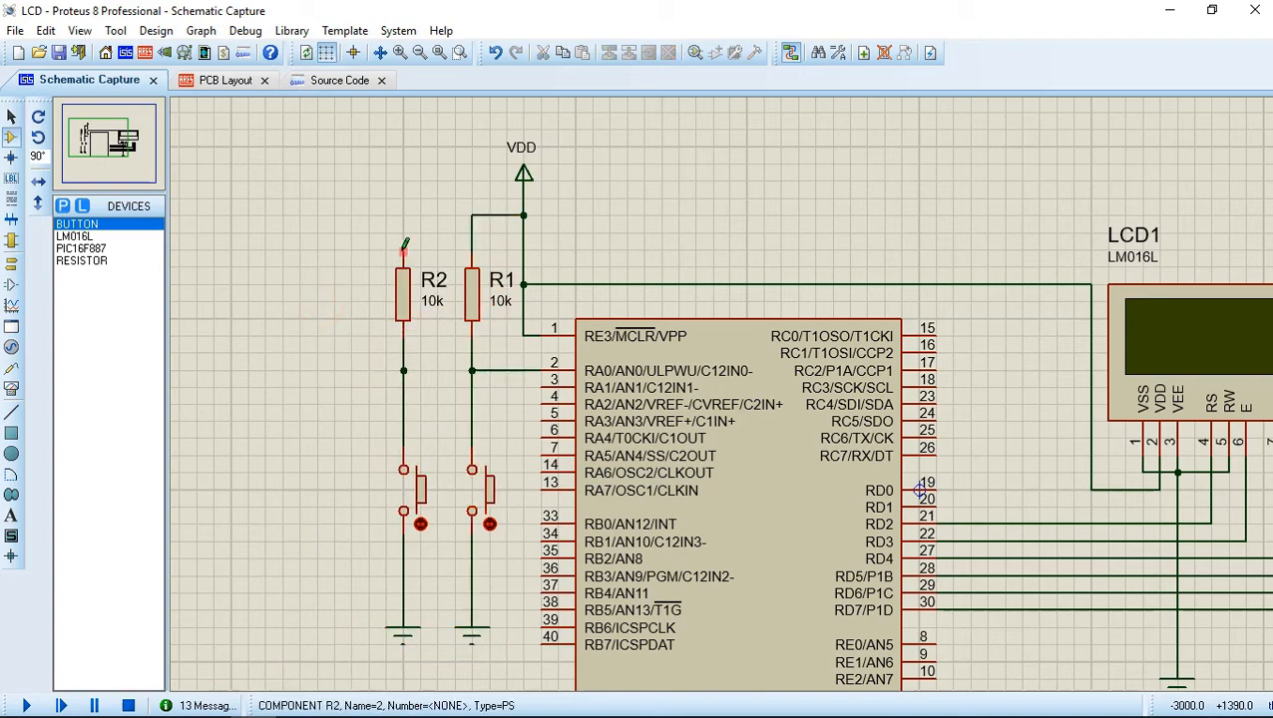
click(471, 214)
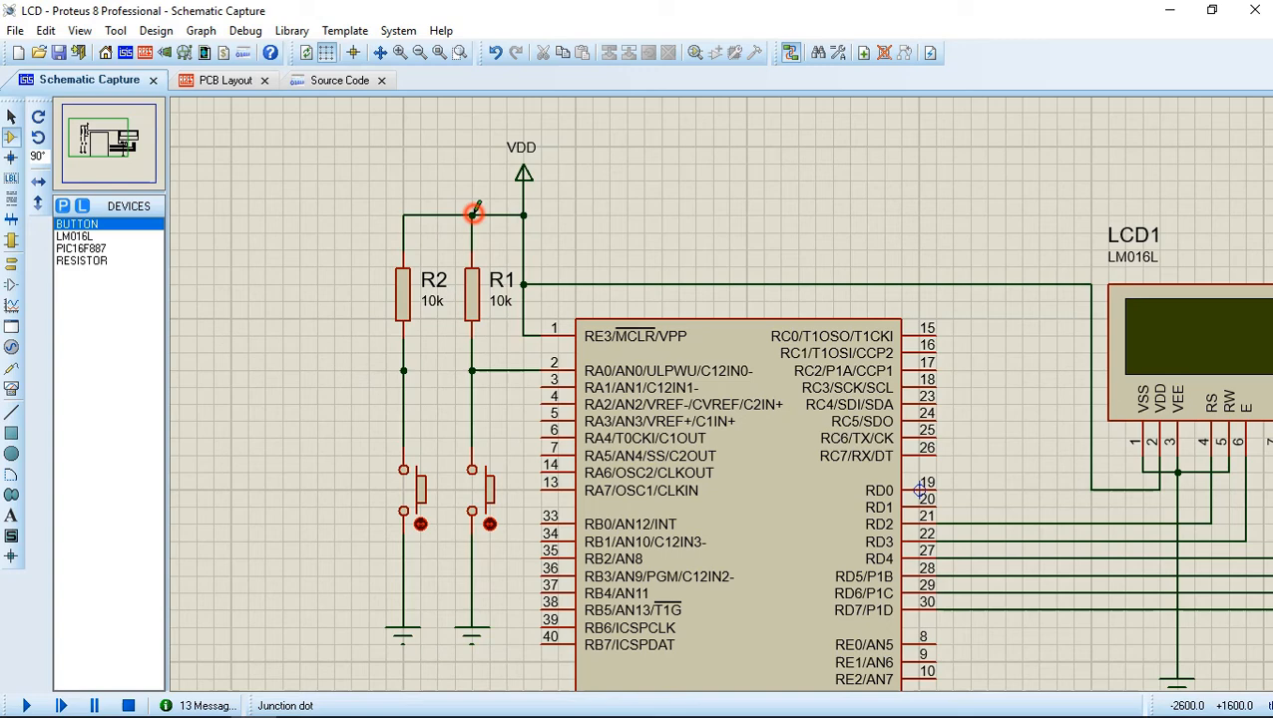
right_click(402, 367)
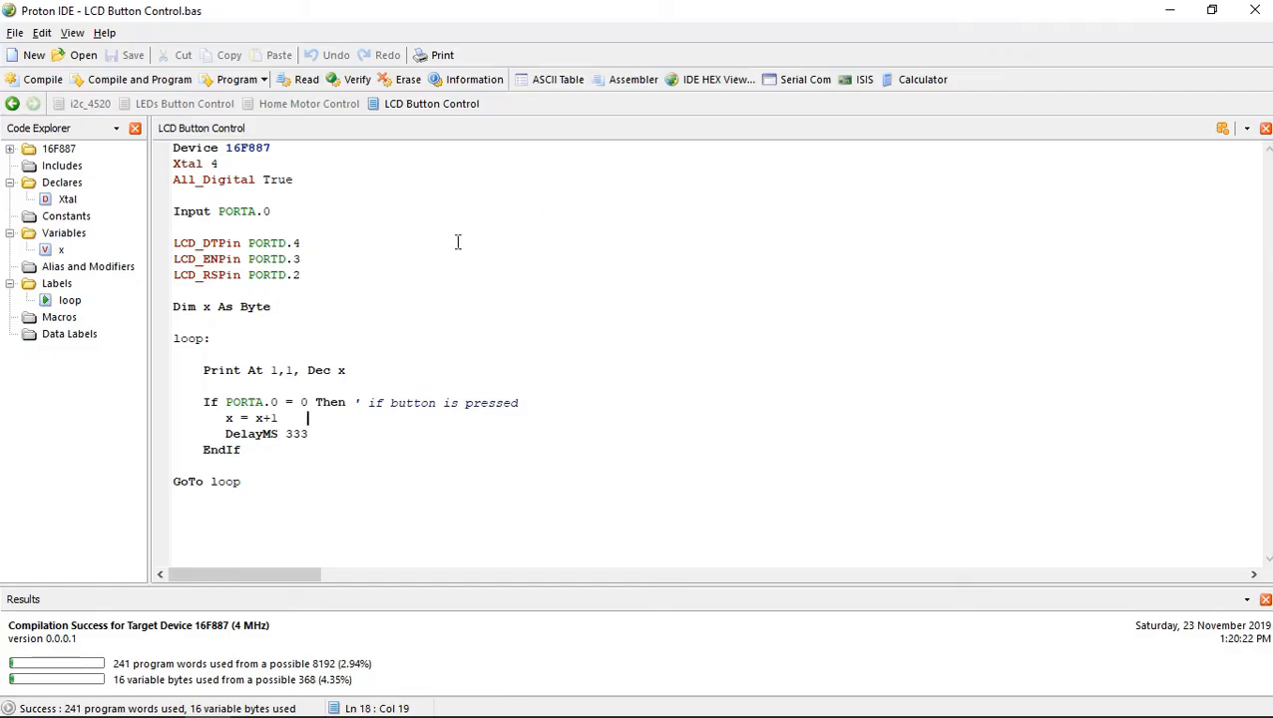
Add Input PORTA.1 and an If PORTA.1 = 0 block subtracting 1 from x, then compile.
click(188, 227)
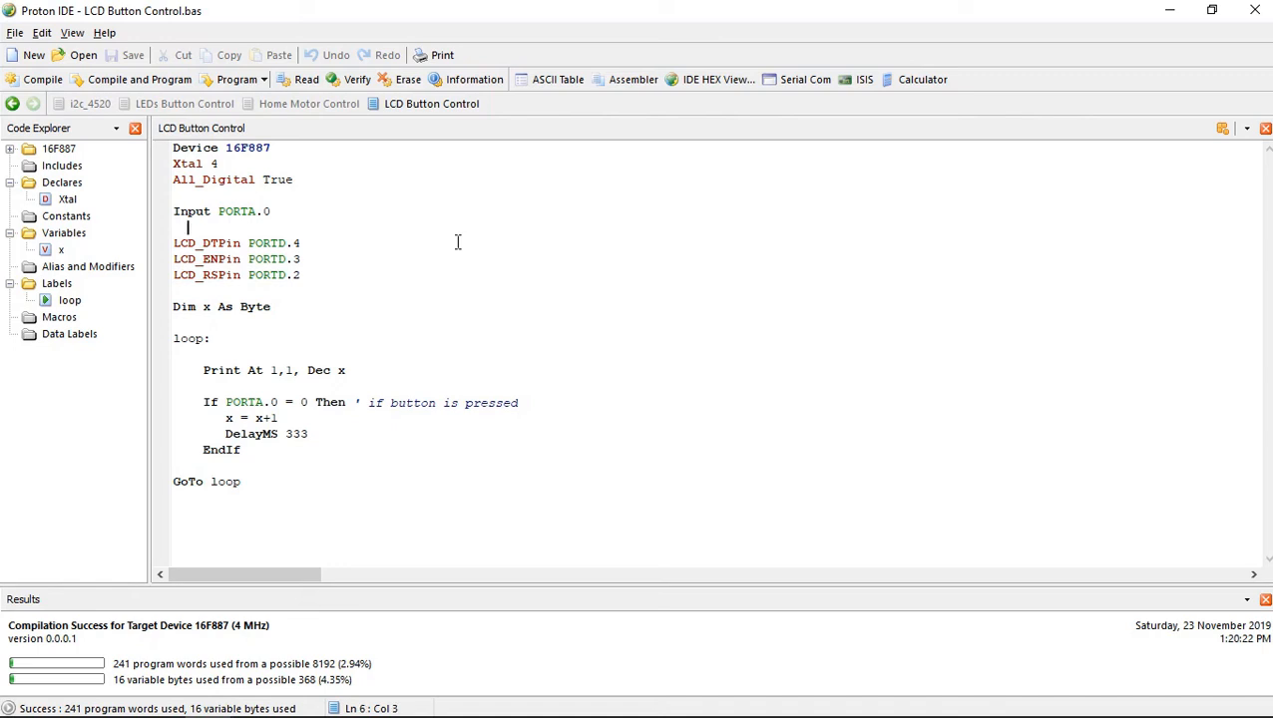
text(Input)
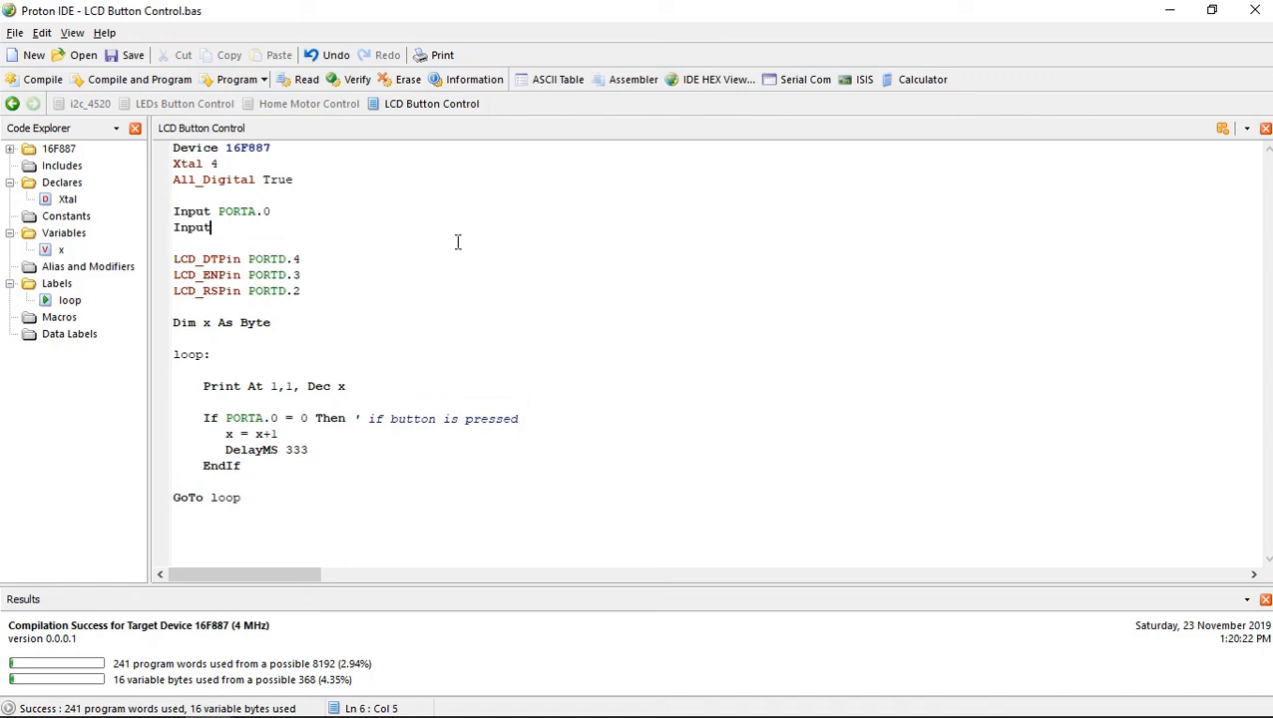
text(PORTA.1)
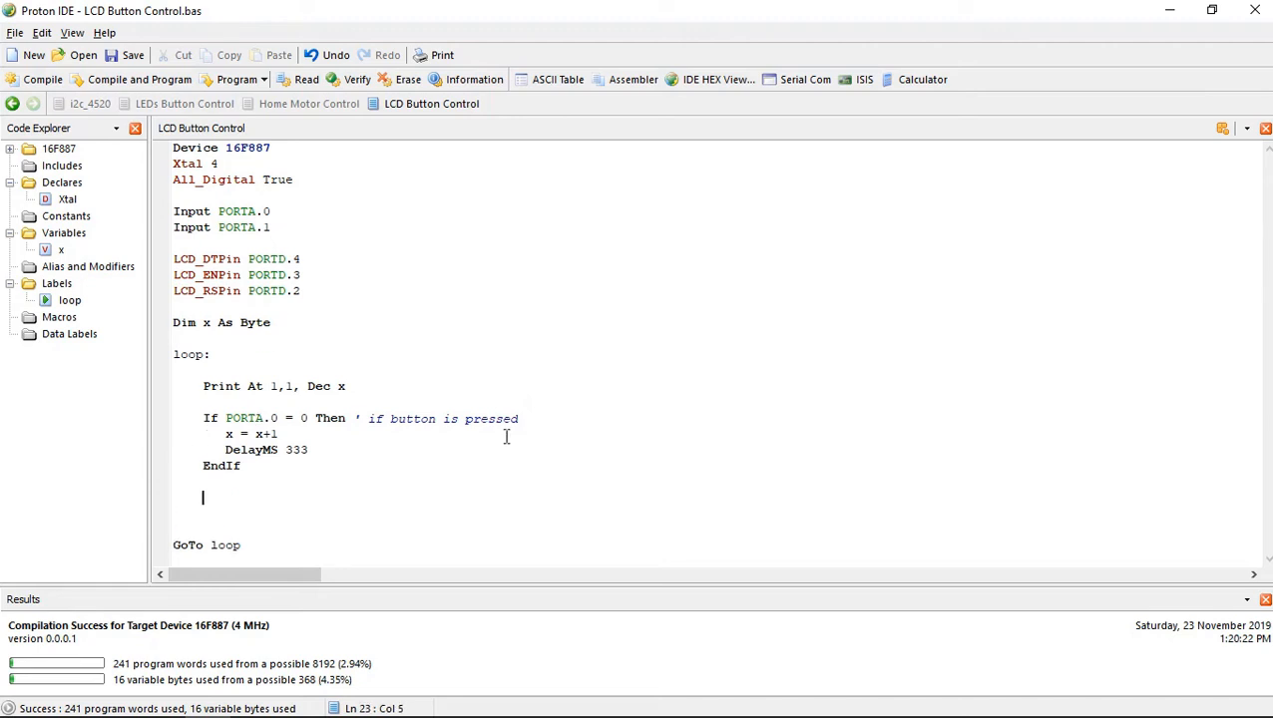
text(If PORTA.1=0 Then)
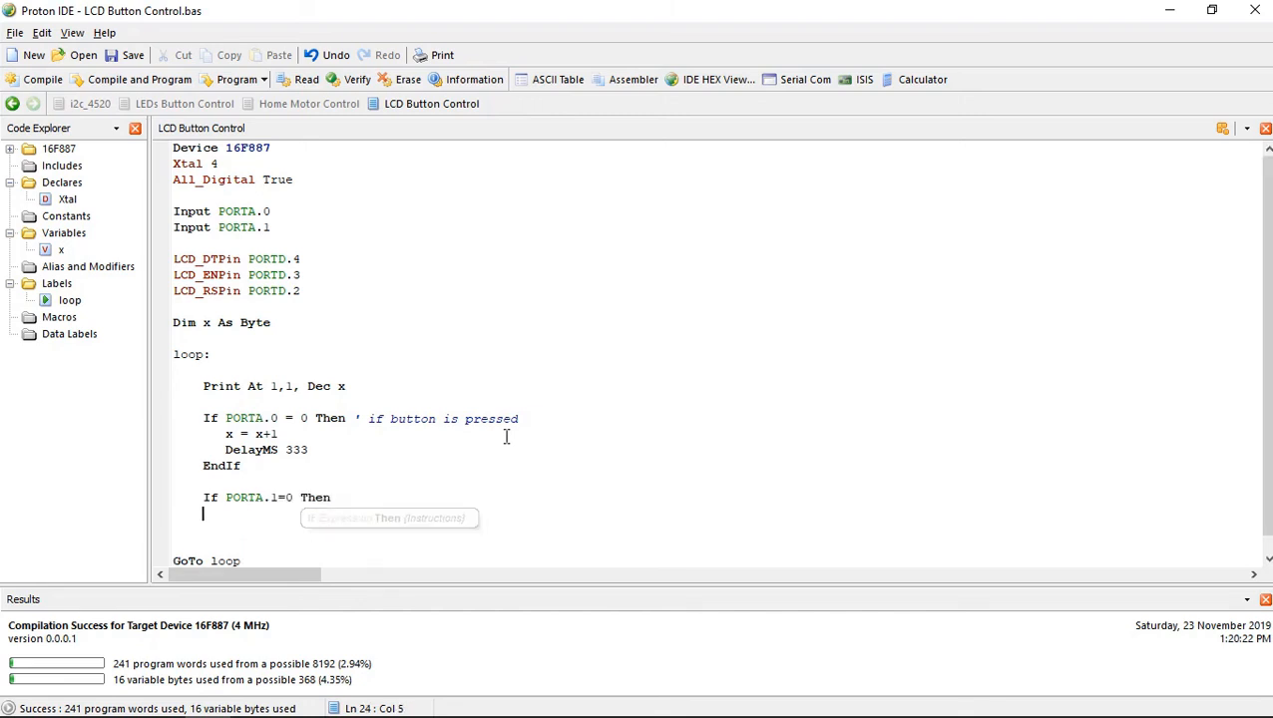
text(EndIf)
text(x)
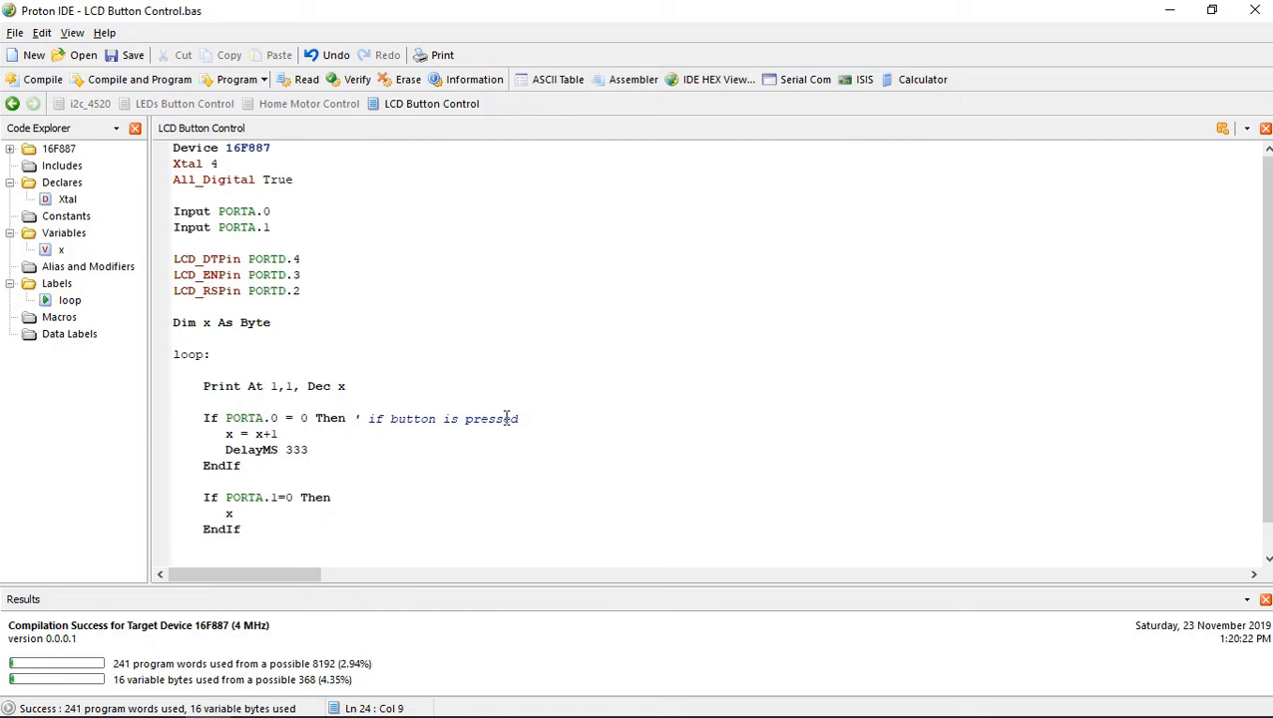
text(= x-1)
text(DelayMS 333)
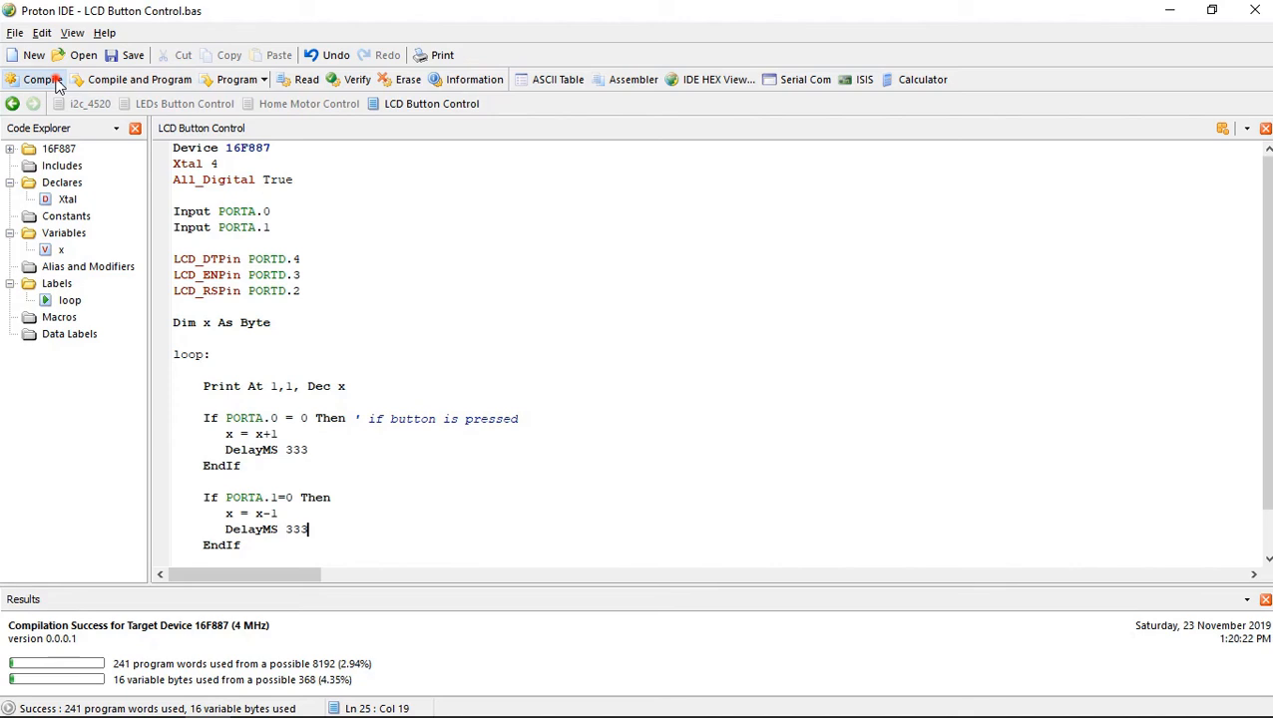
click(38, 79)
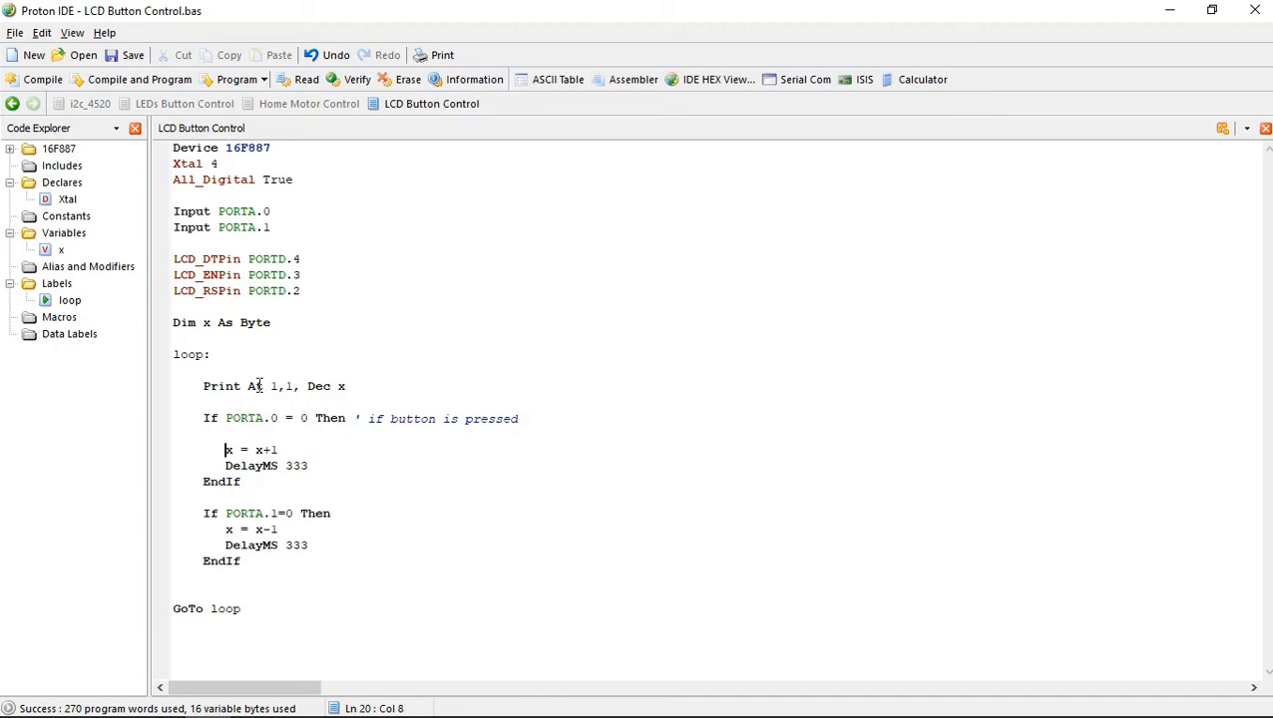
Begin typing a Print statement into the PORTA.1 block.
text(prin)
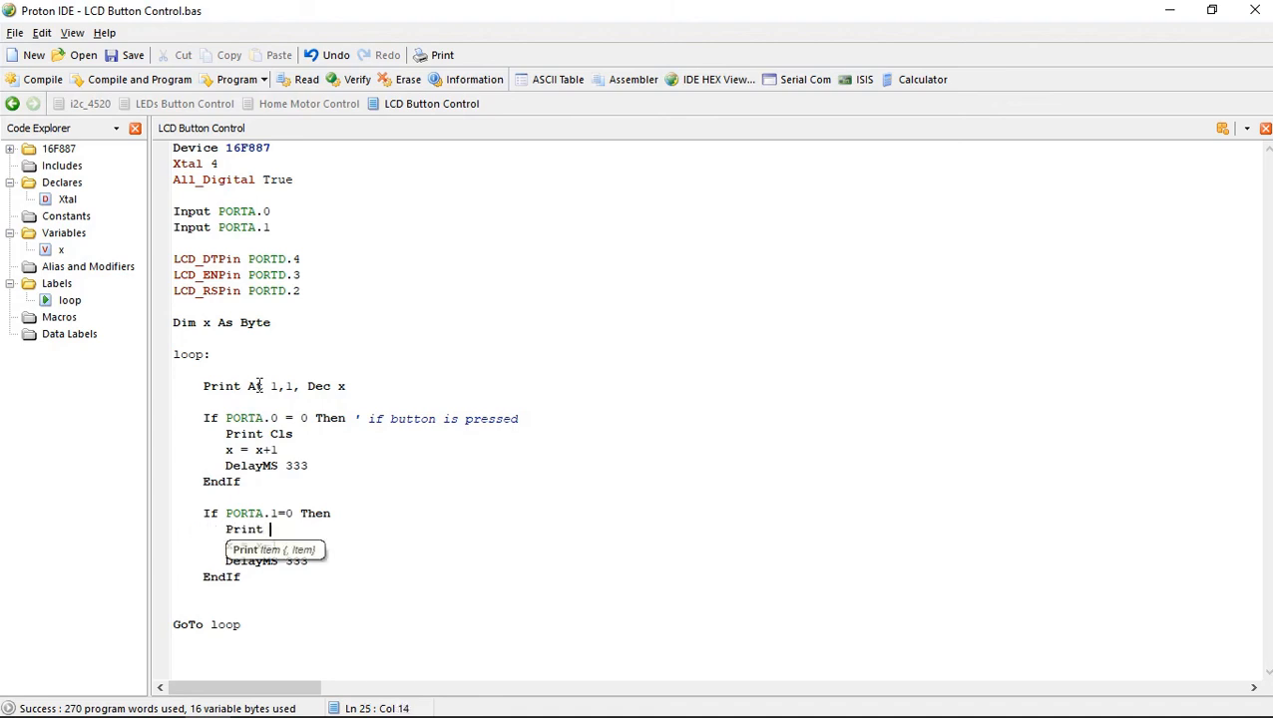
Add Print Cls to both button If blocks, recompile, and run the Proteus simulation showing 0.
text(Cls)
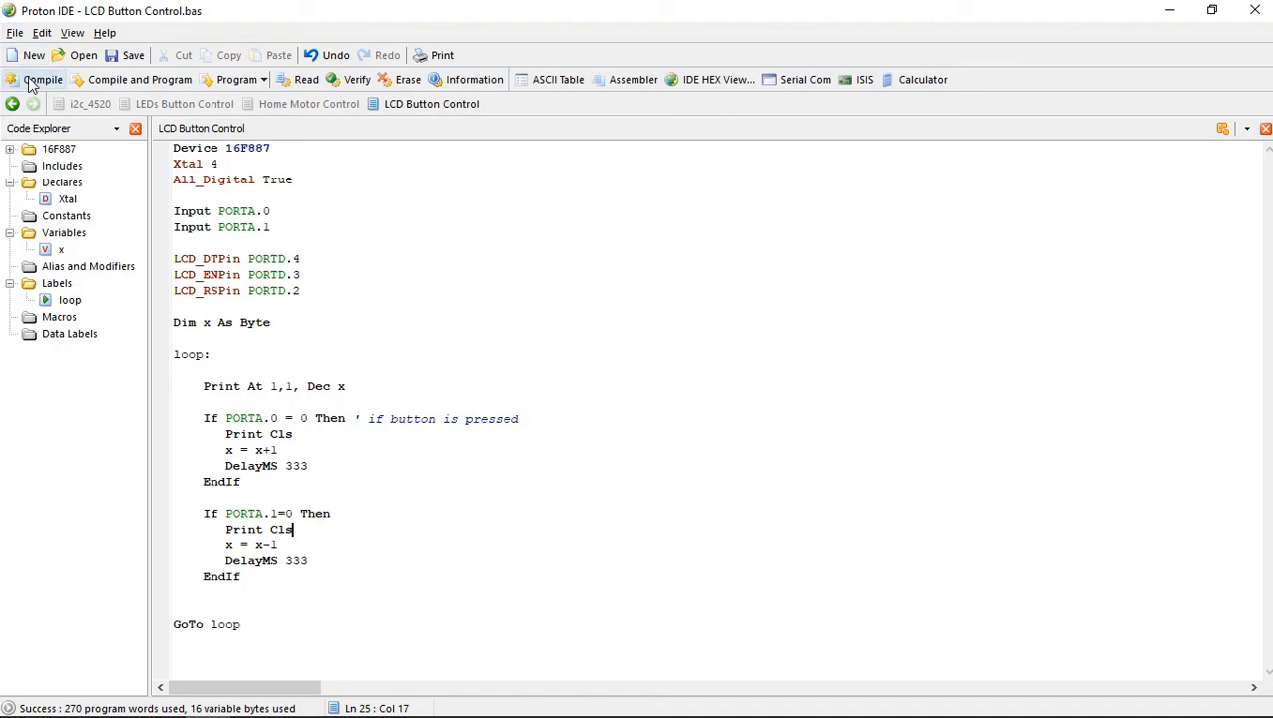
click(36, 79)
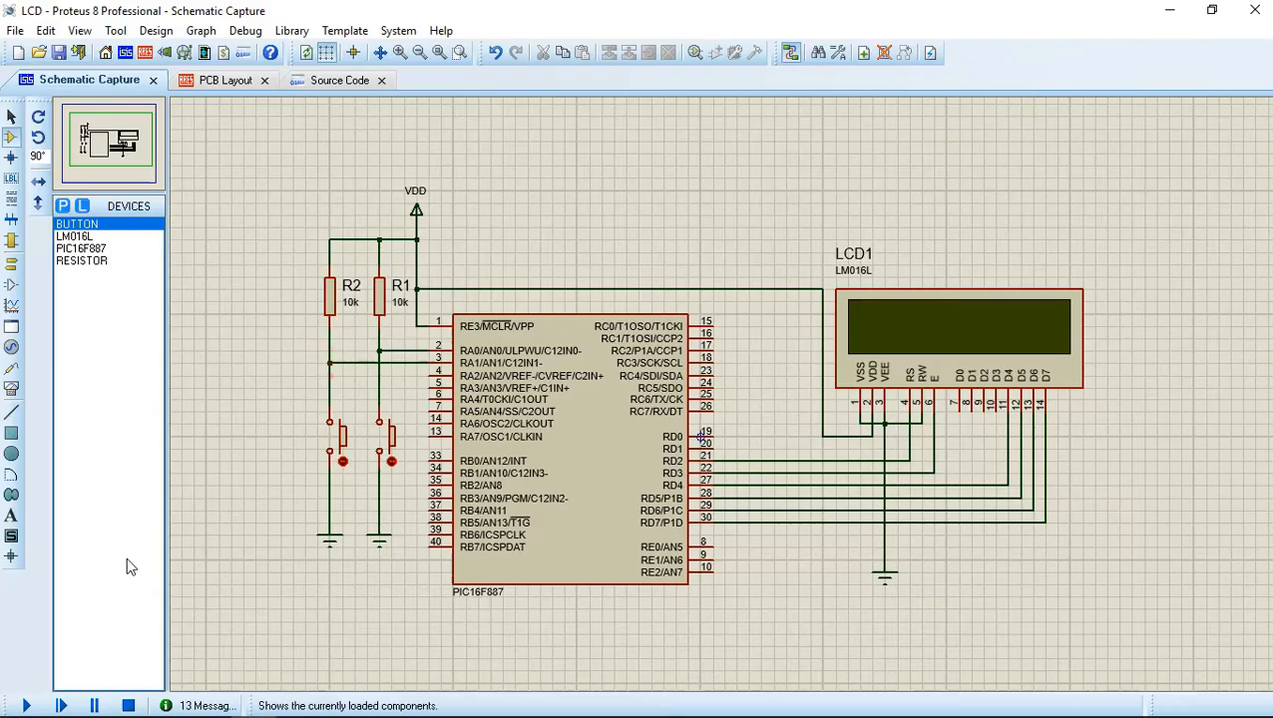
click(26, 706)
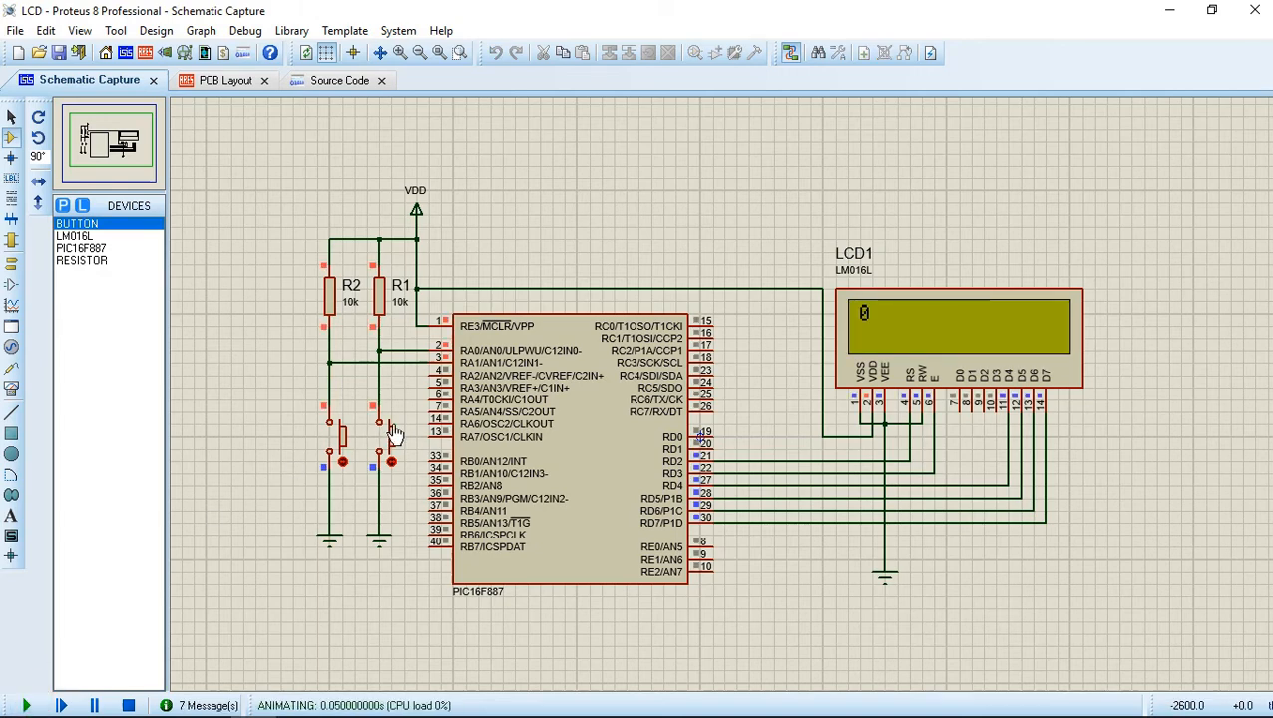